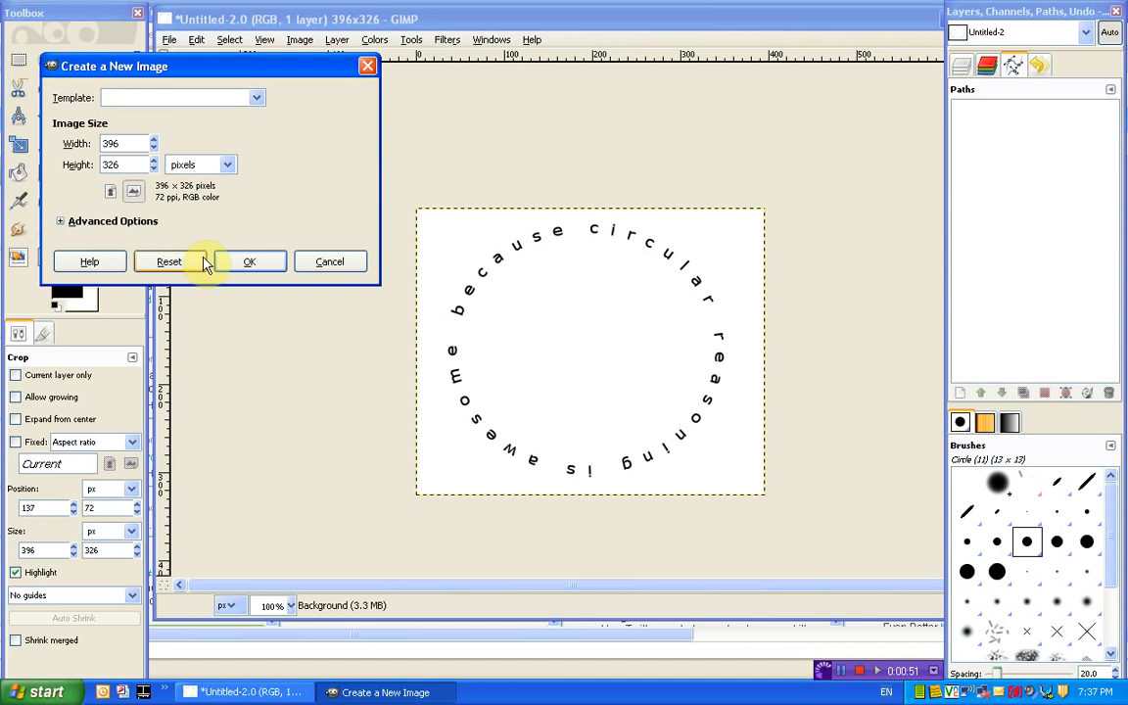
Confirm the new 396 by 326 pixel blank image (Untitled-3)
{"action": "left_click", "coordinate": [248, 262]}
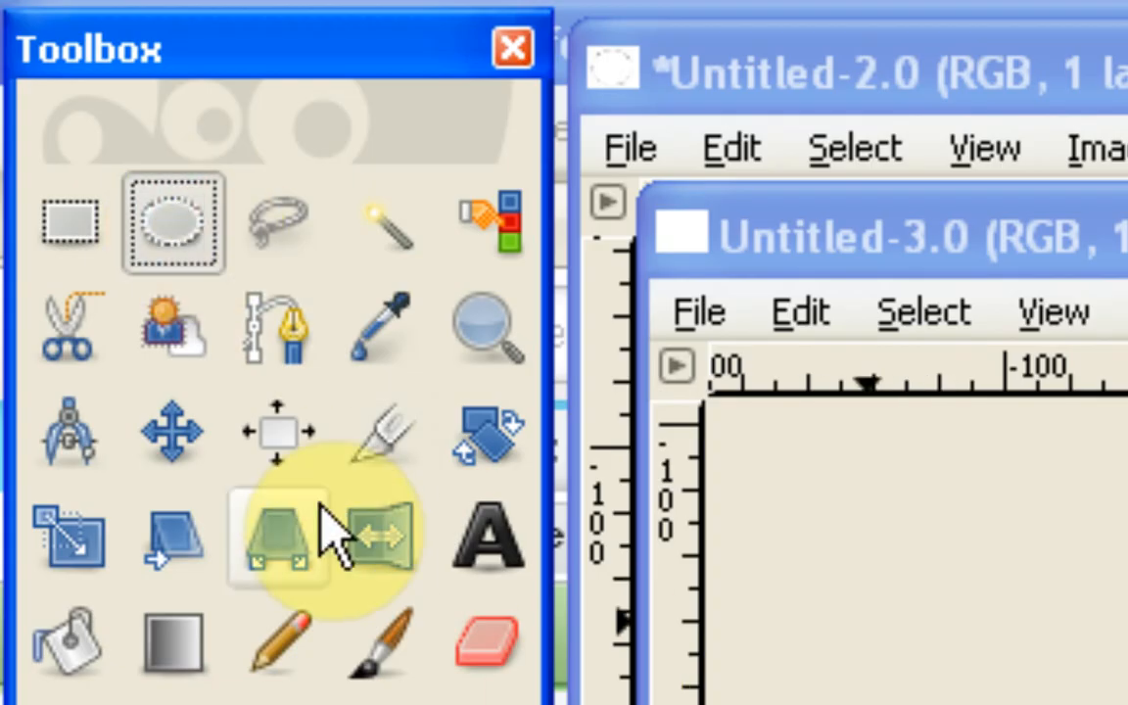
{"action": "mouse_move", "coordinate": [175, 227]}
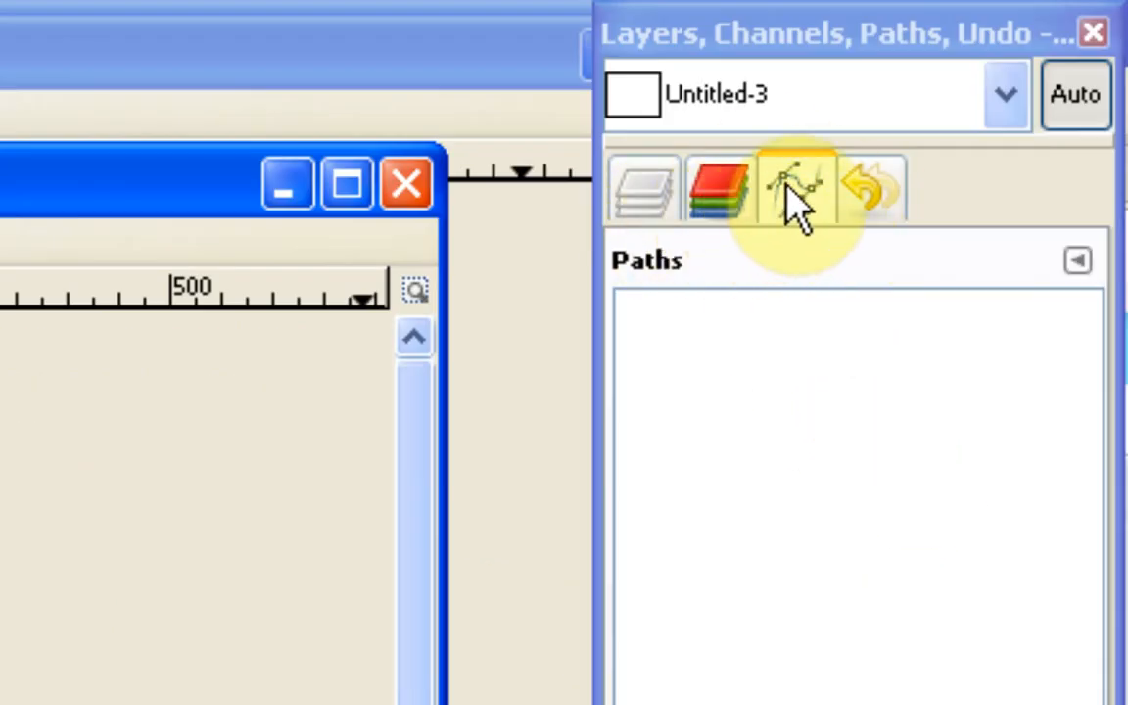
Show the Paths list, then browse the Tools and Windows menus for recently closed docks
{"action": "left_click", "coordinate": [787, 186]}
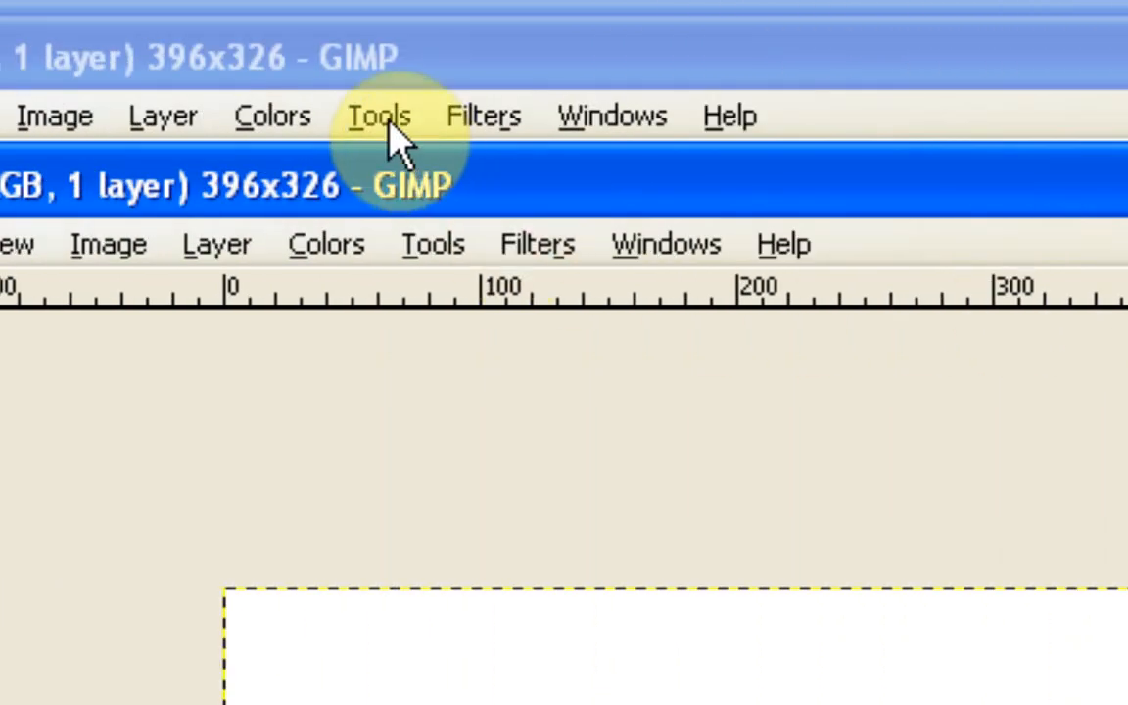
{"action": "left_click", "coordinate": [379, 116]}
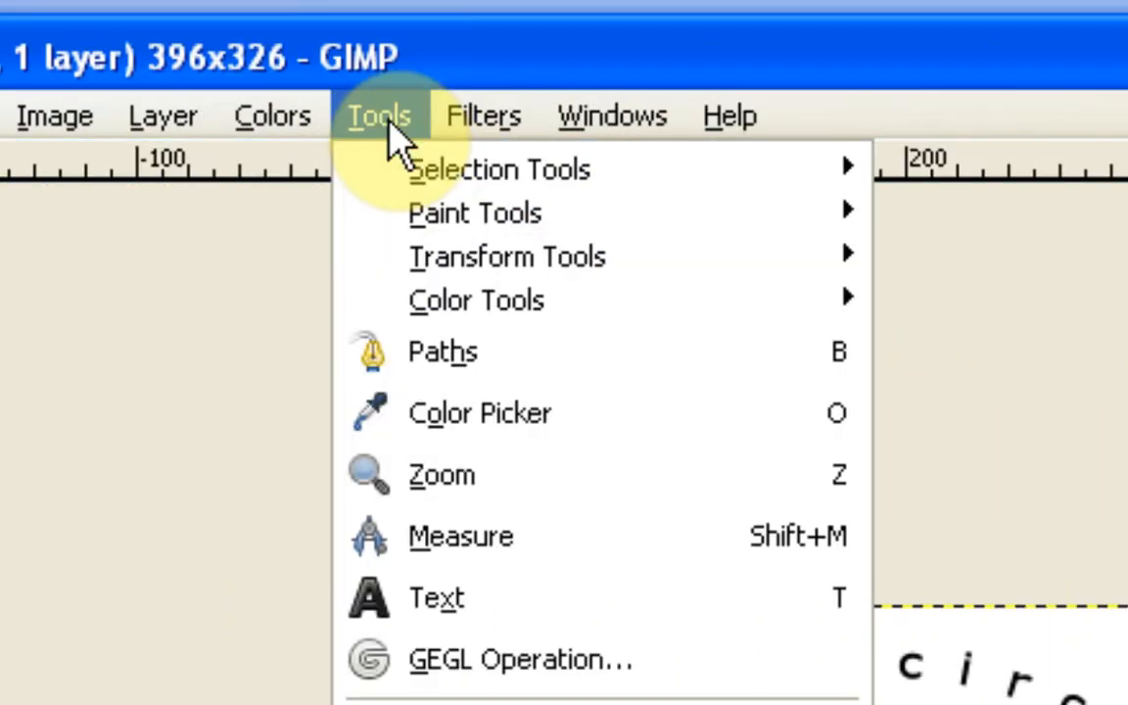
{"action": "left_click", "coordinate": [611, 116]}
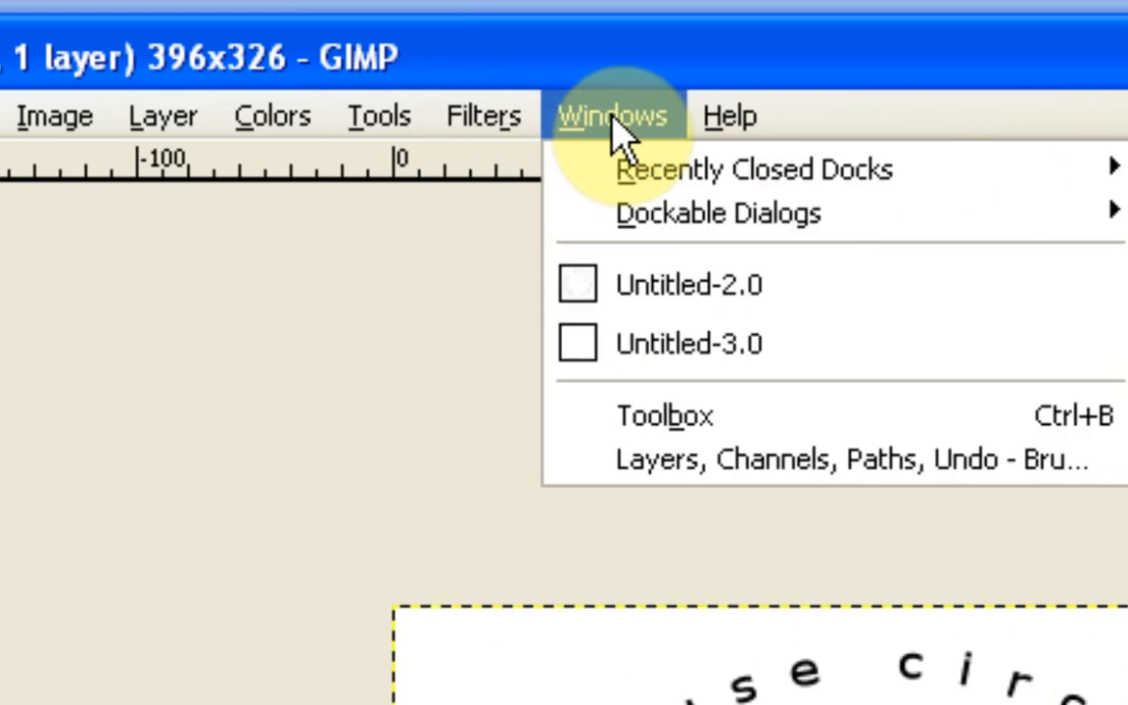
{"action": "mouse_move", "coordinate": [716, 214]}
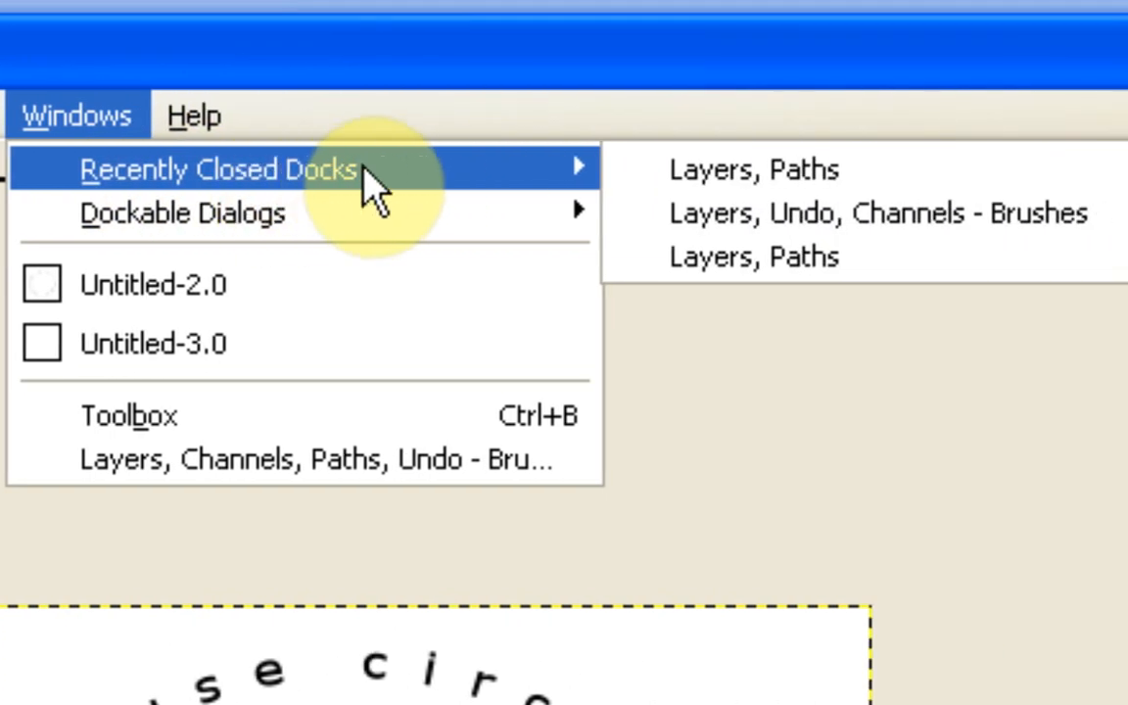
{"action": "mouse_move", "coordinate": [427, 192]}
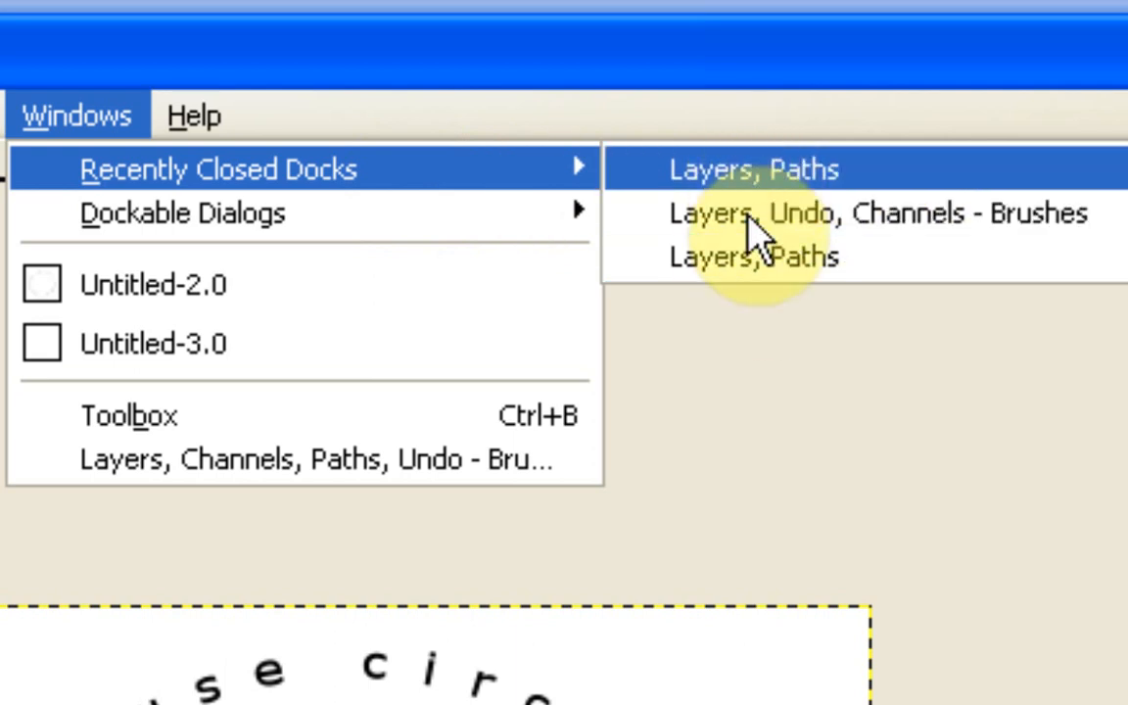
{"action": "mouse_move", "coordinate": [798, 177]}
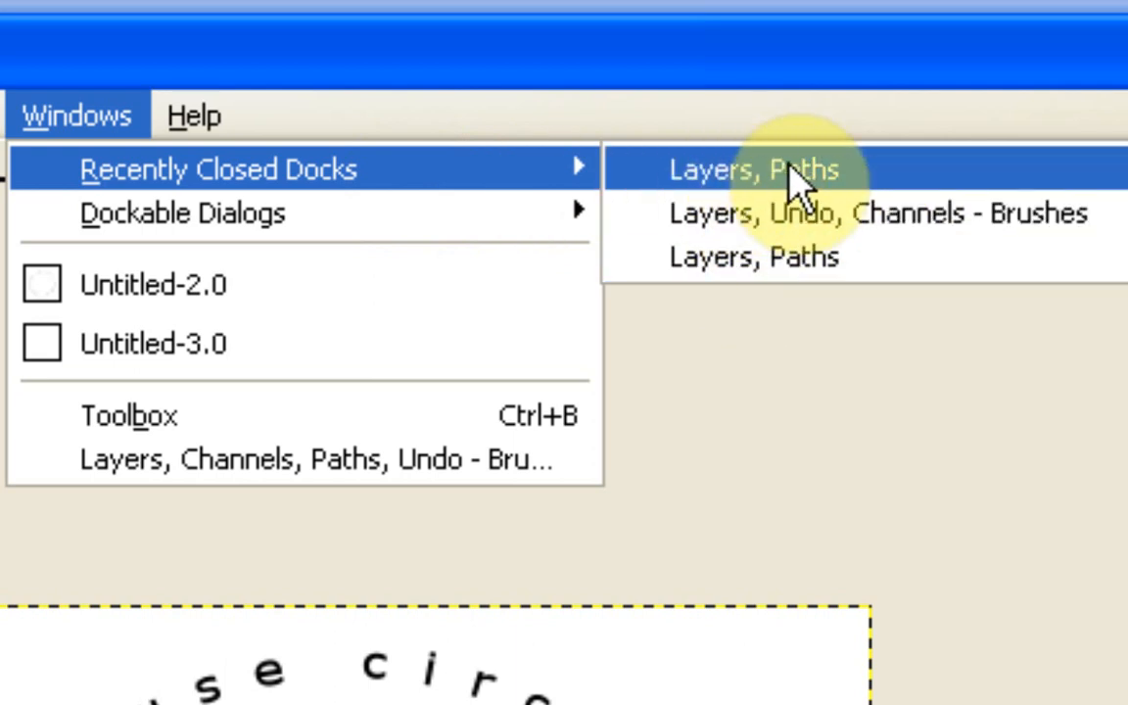
{"action": "mouse_move", "coordinate": [793, 180]}
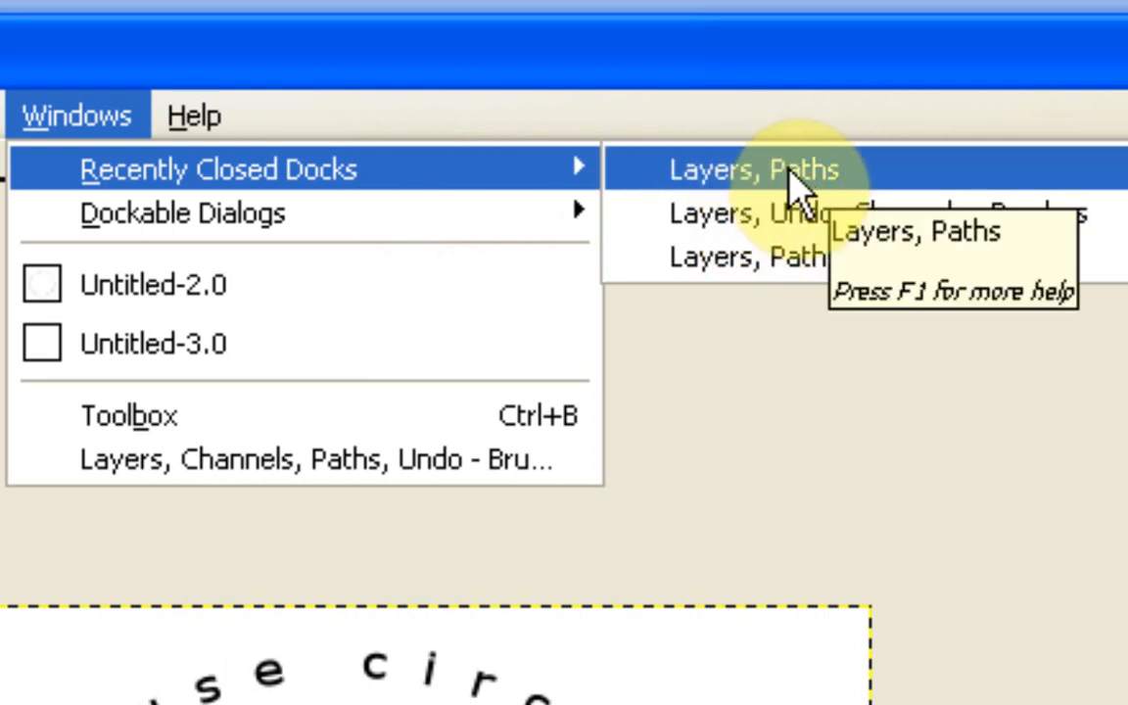
{"action": "mouse_move", "coordinate": [88, 117]}
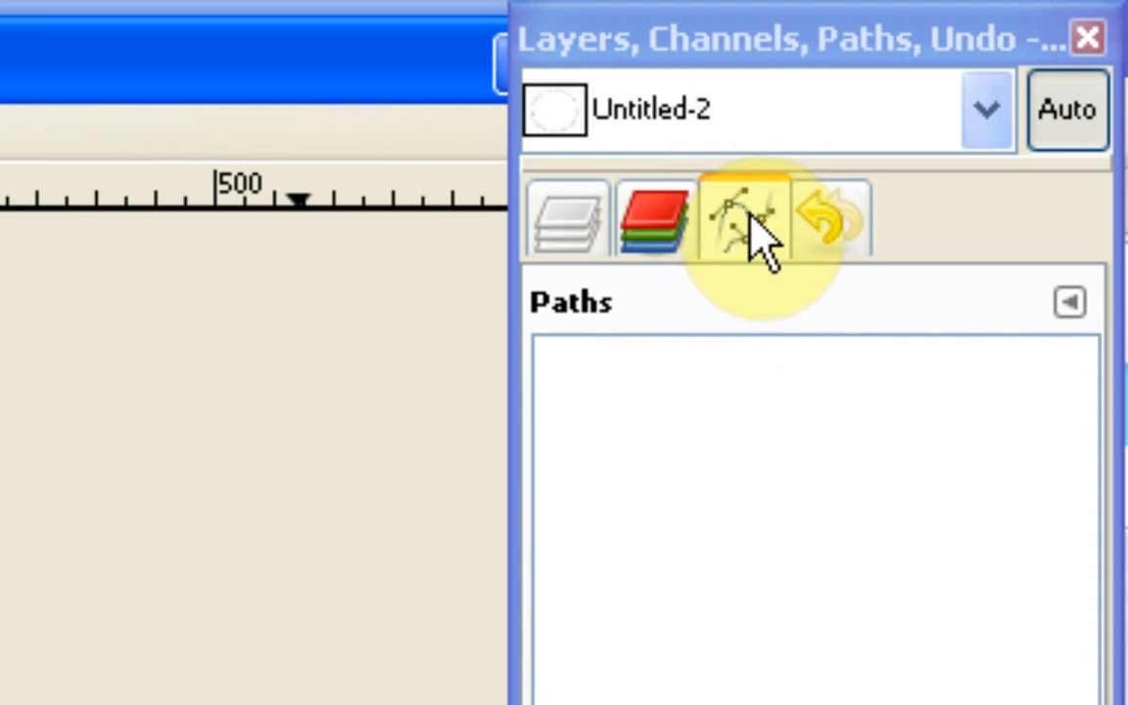
{"action": "mouse_move", "coordinate": [744, 245]}
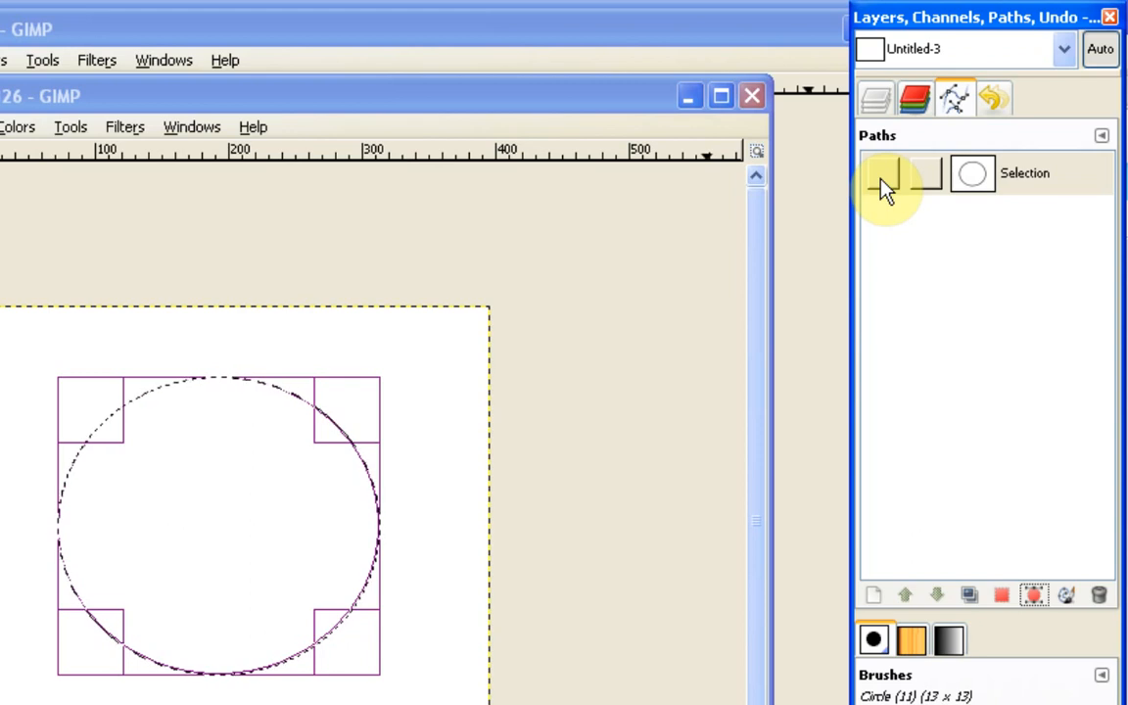
Toggle the Selection path's visibility in the Paths dialog, leaving the circle path shown
{"action": "left_click", "coordinate": [885, 178]}
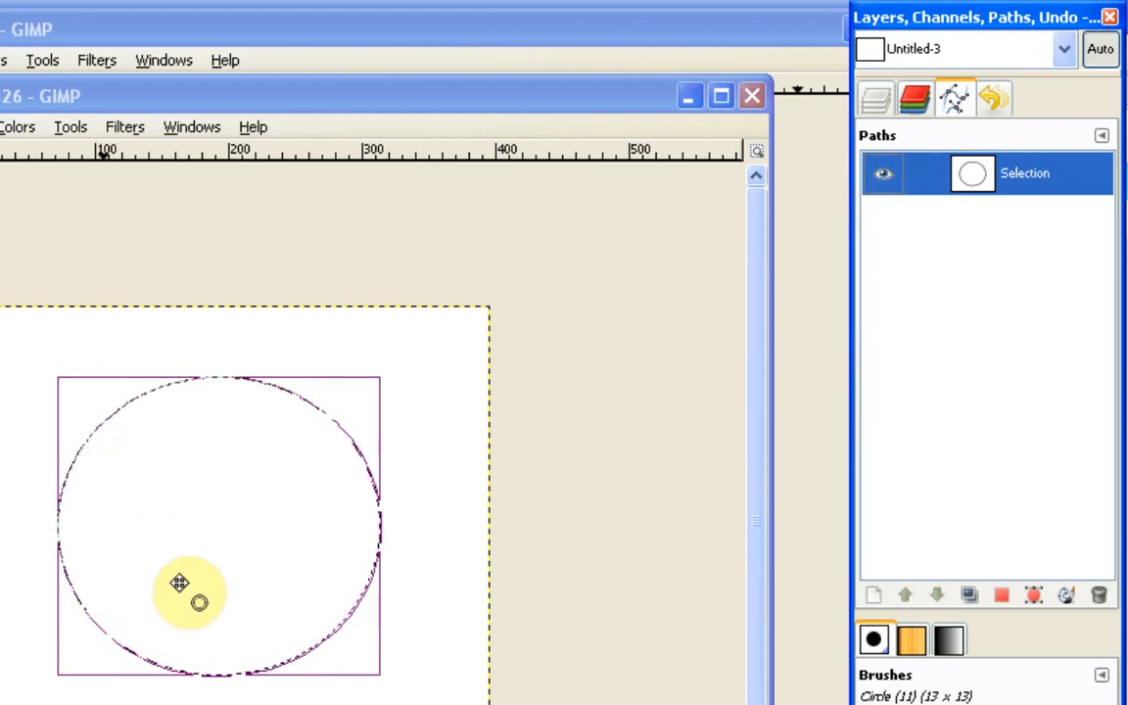
{"action": "left_click", "coordinate": [883, 174]}
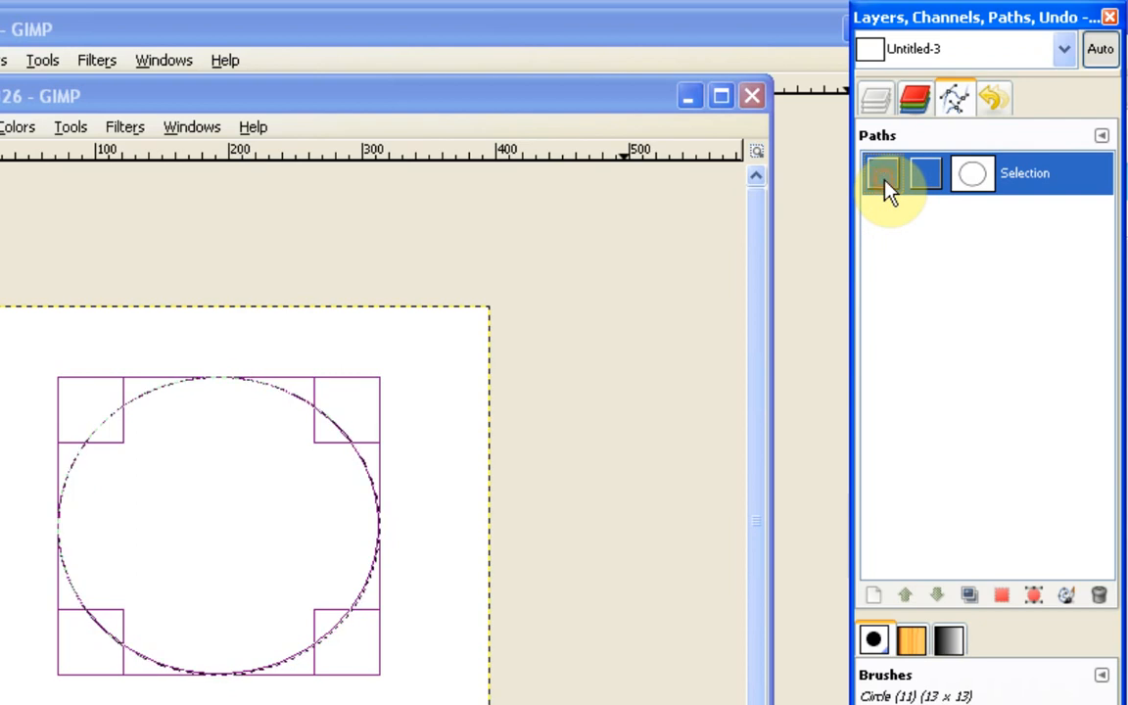
{"action": "left_click", "coordinate": [885, 172]}
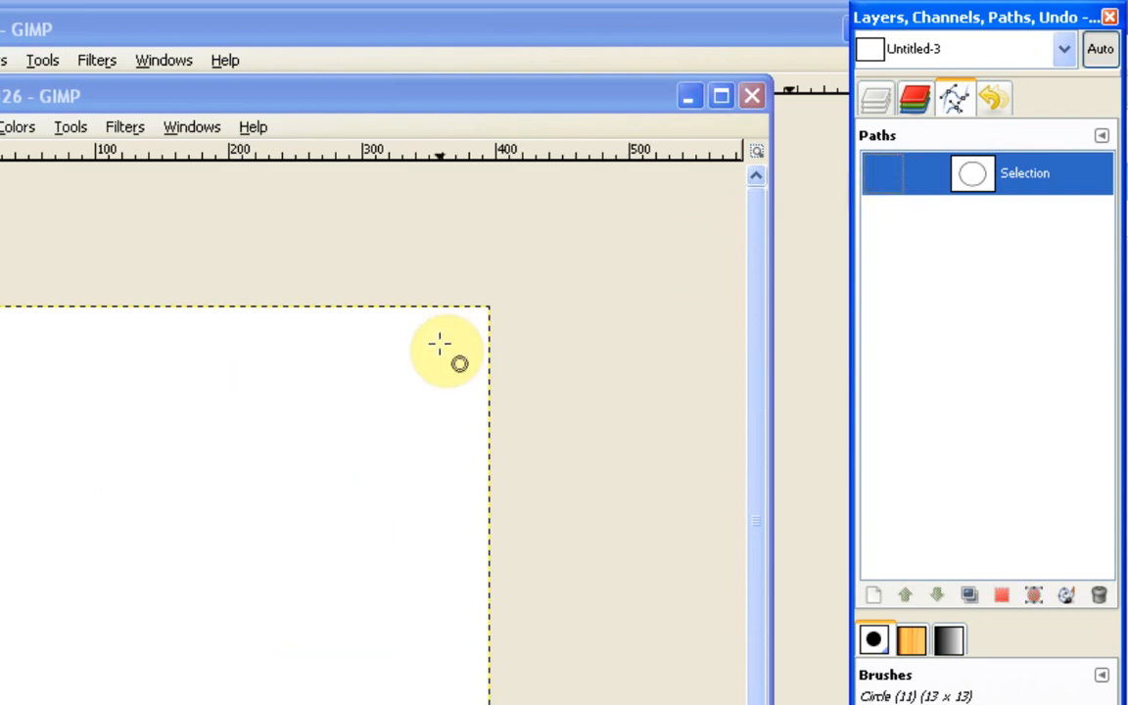
{"action": "mouse_move", "coordinate": [891, 196]}
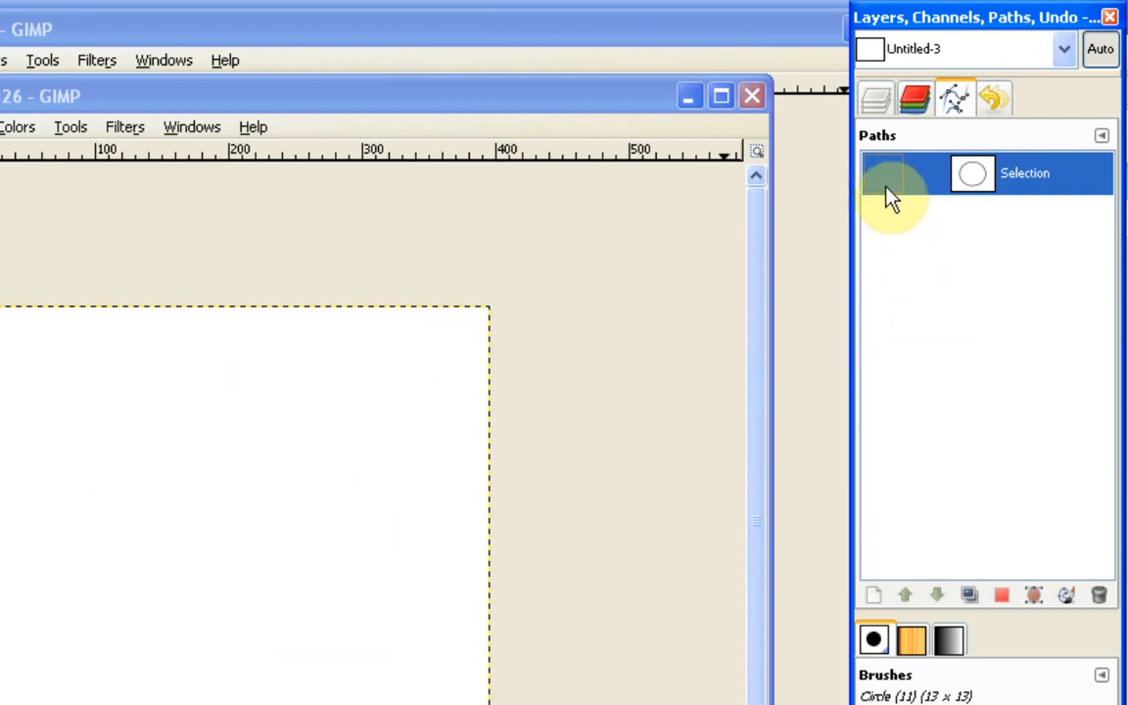
{"action": "left_click", "coordinate": [881, 173]}
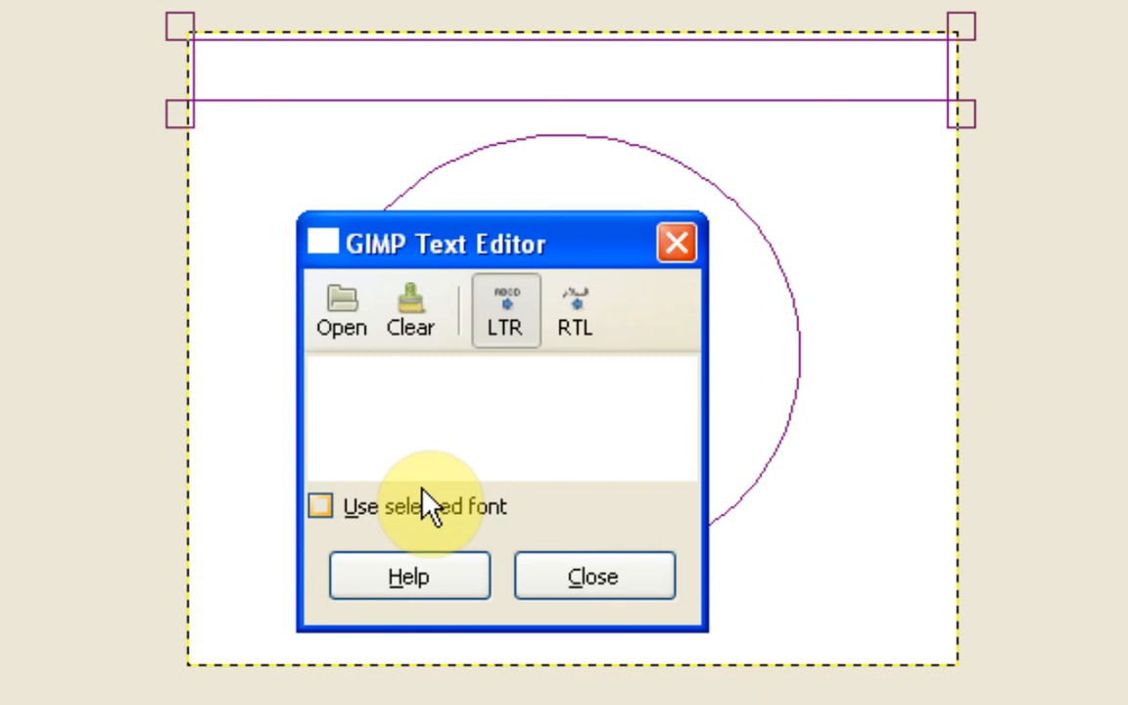
Enter the text 'This is a circle' in the Text Editor for the new text layer
{"action": "type", "text": "This"}
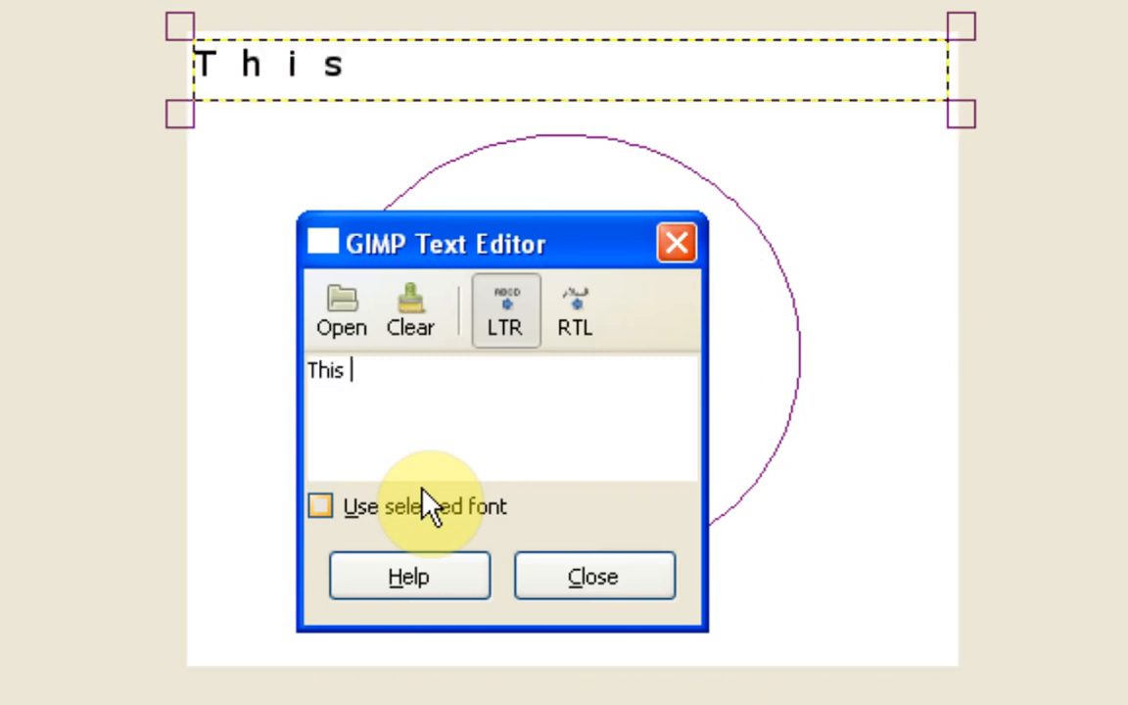
{"action": "type", "text": "is a circle"}
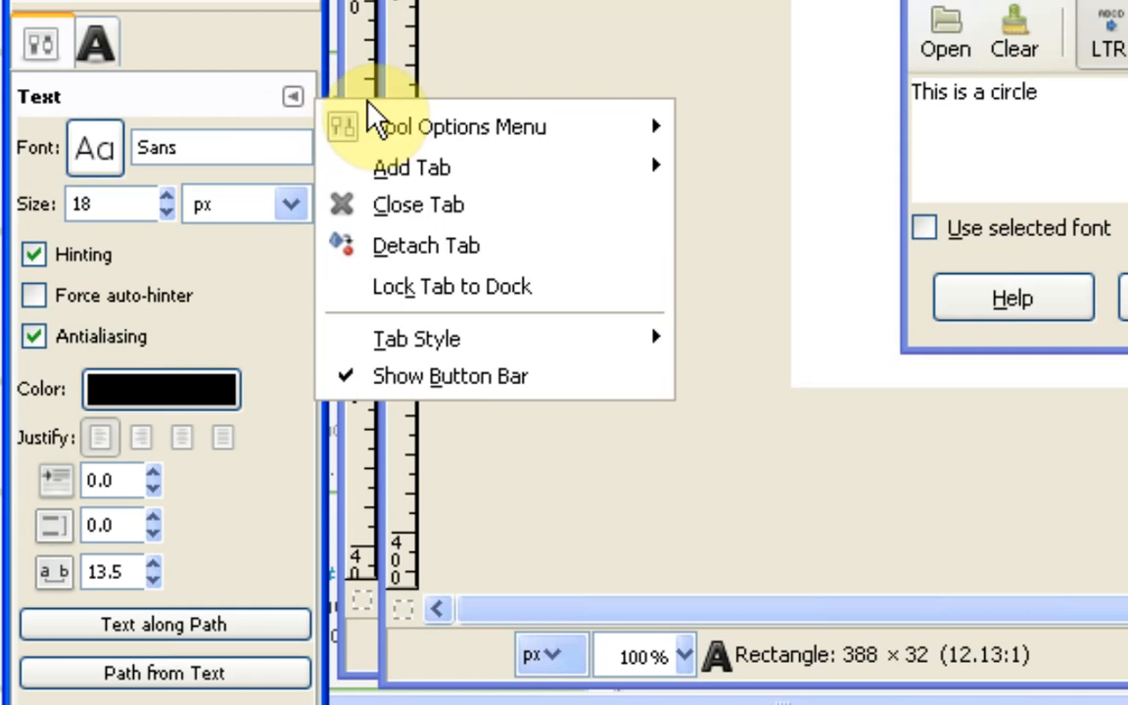
{"action": "mouse_move", "coordinate": [470, 147]}
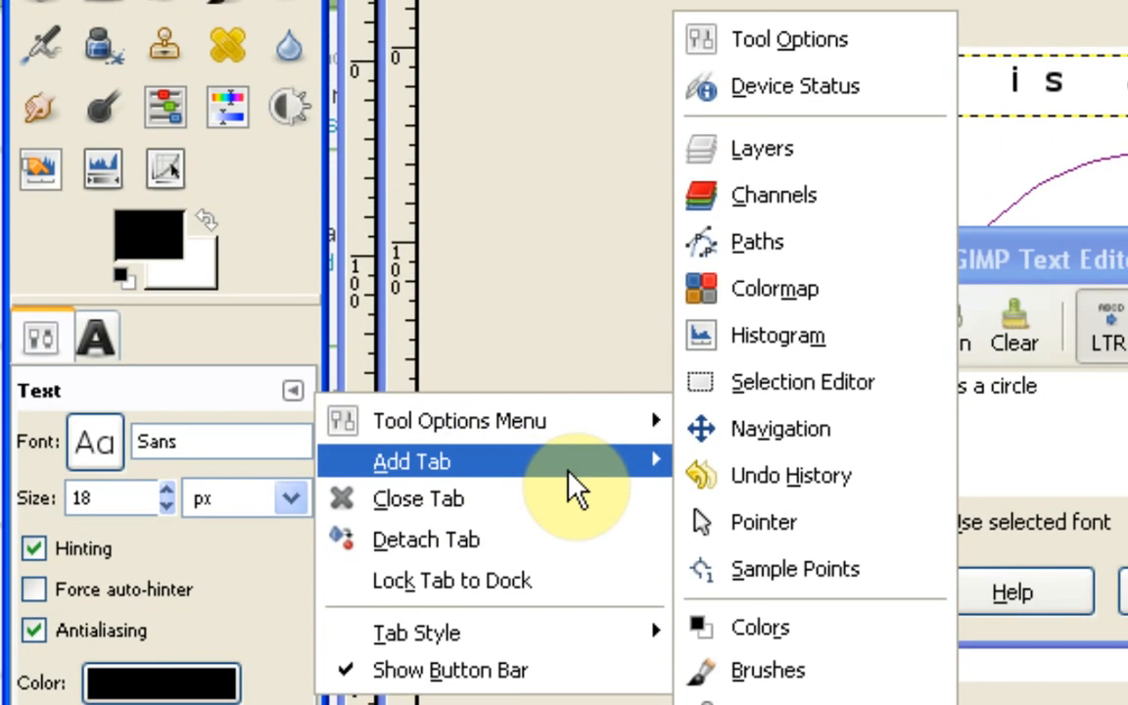
{"action": "mouse_move", "coordinate": [799, 147]}
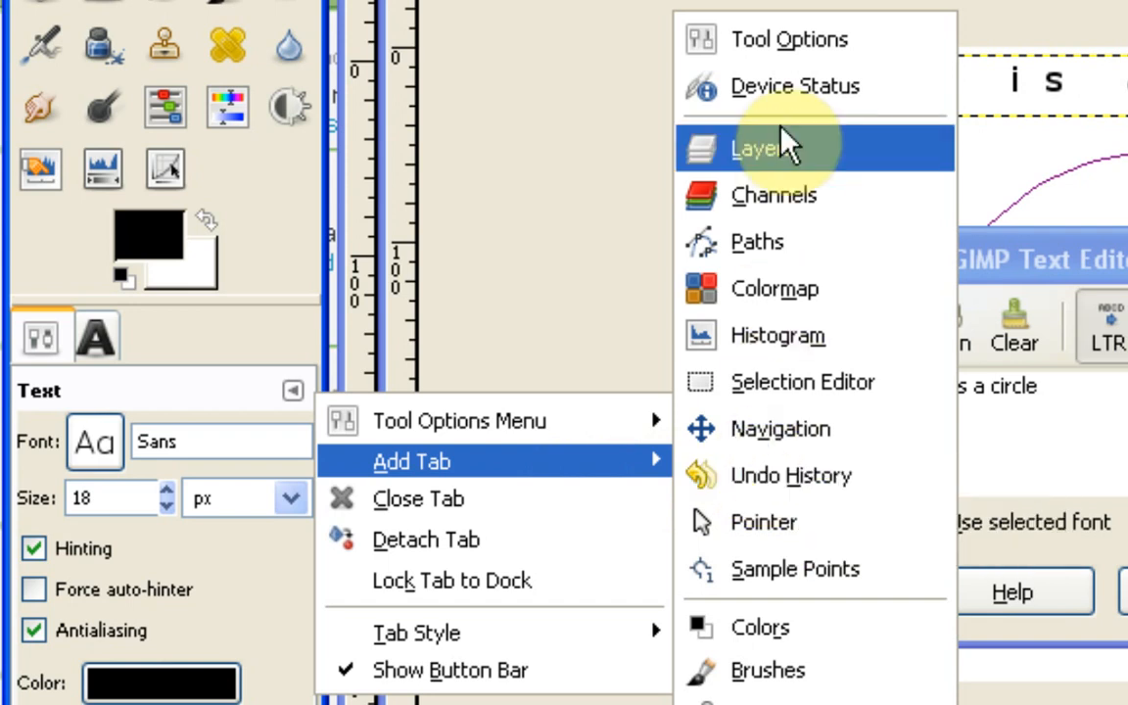
{"action": "mouse_move", "coordinate": [754, 43]}
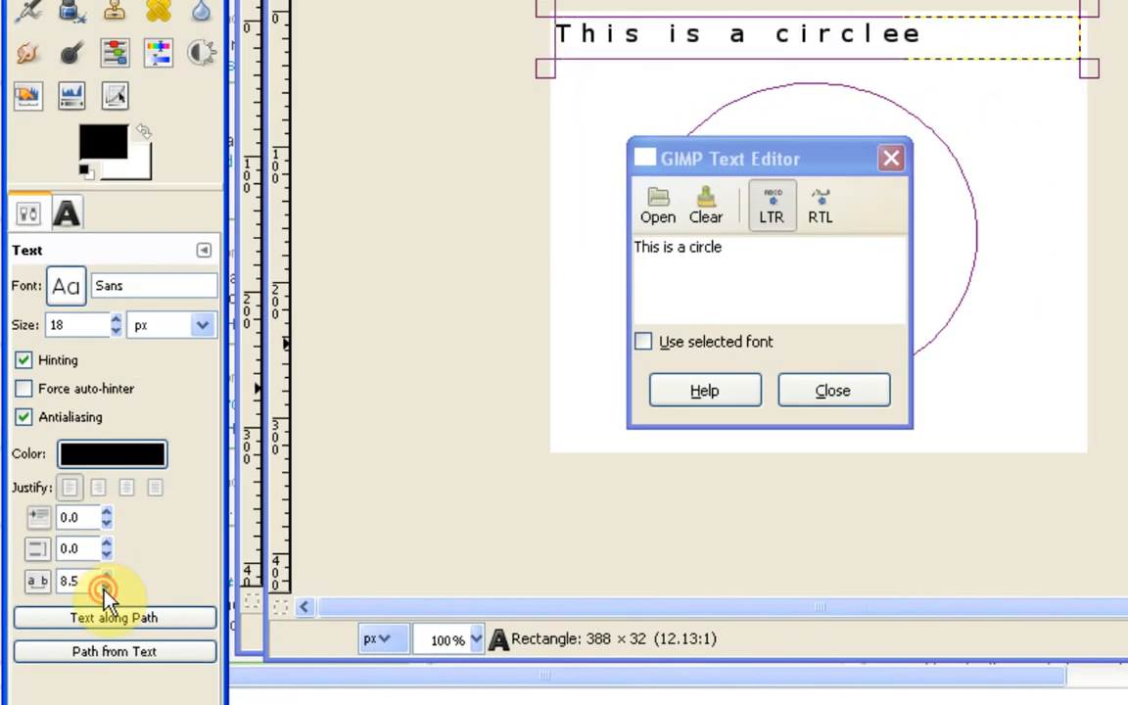
Raise the text letter spacing step by step to 14.5
{"action": "left_click", "coordinate": [108, 590]}
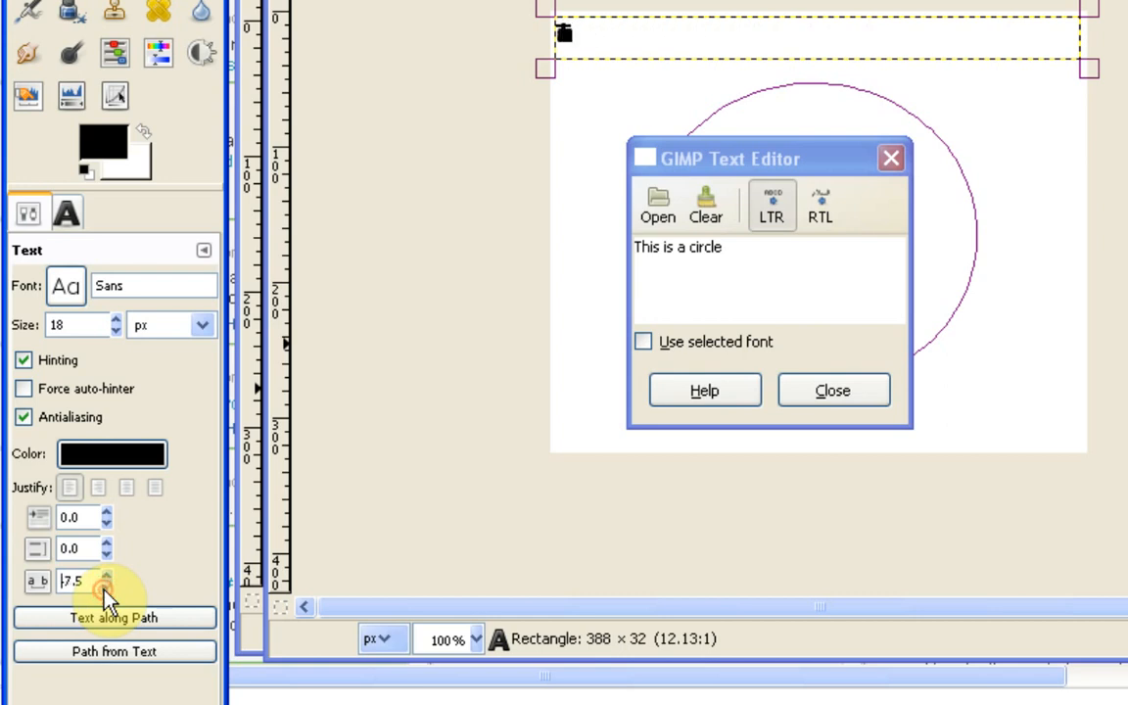
{"action": "left_click", "coordinate": [106, 591]}
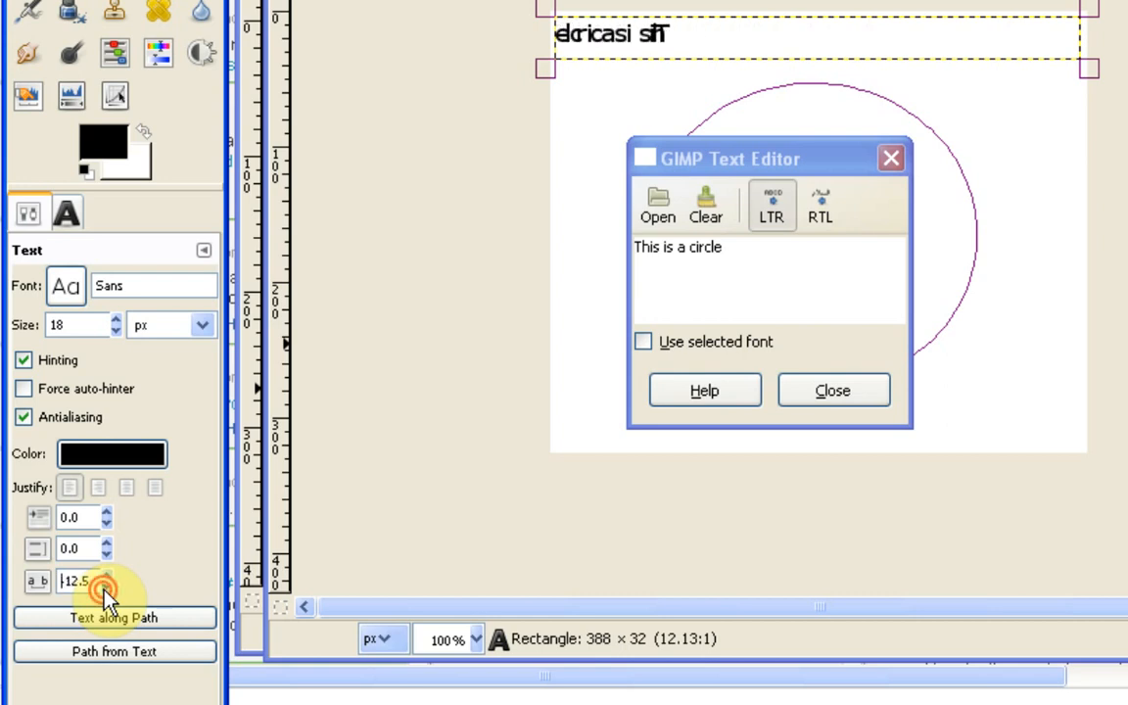
{"action": "left_click", "coordinate": [104, 595]}
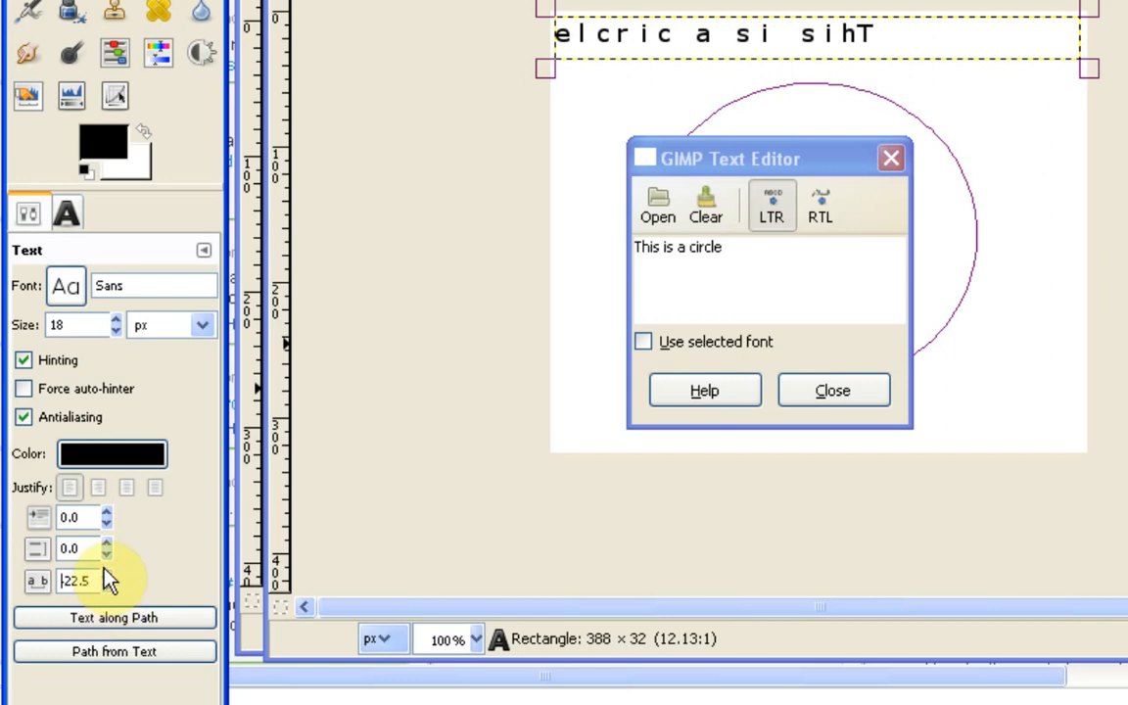
{"action": "left_click", "coordinate": [107, 588]}
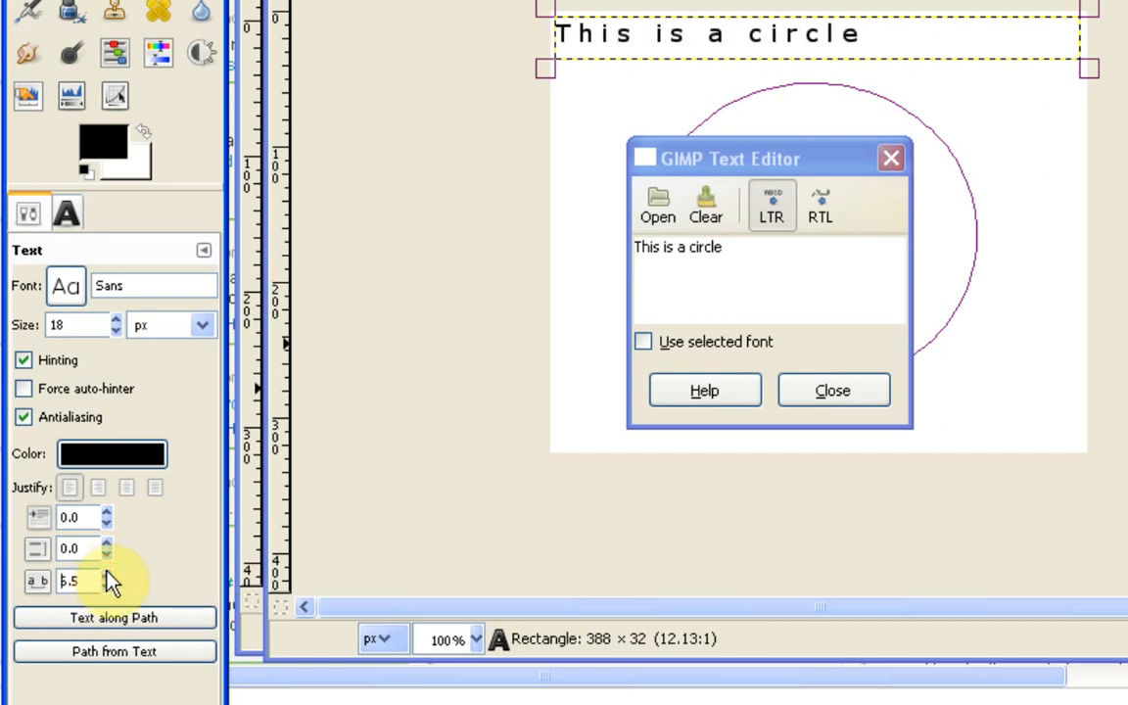
{"action": "left_click", "coordinate": [105, 593]}
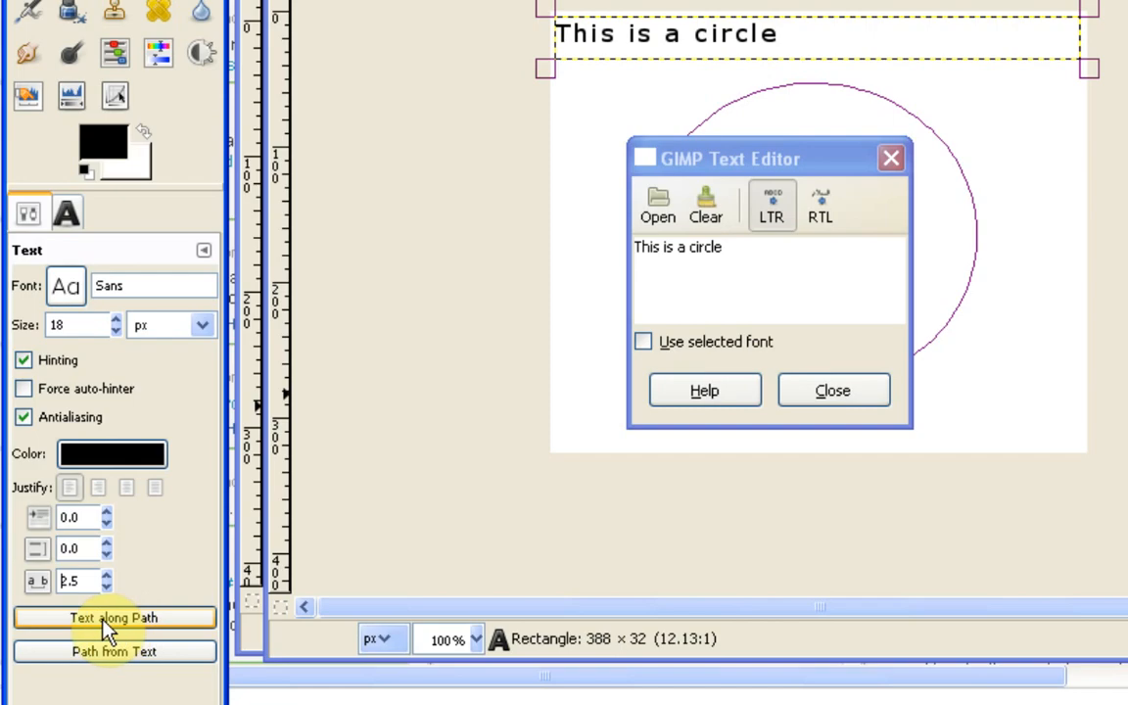
Wrap the widely spaced text along the circular Selection path with Text along Path
{"action": "left_click", "coordinate": [113, 619]}
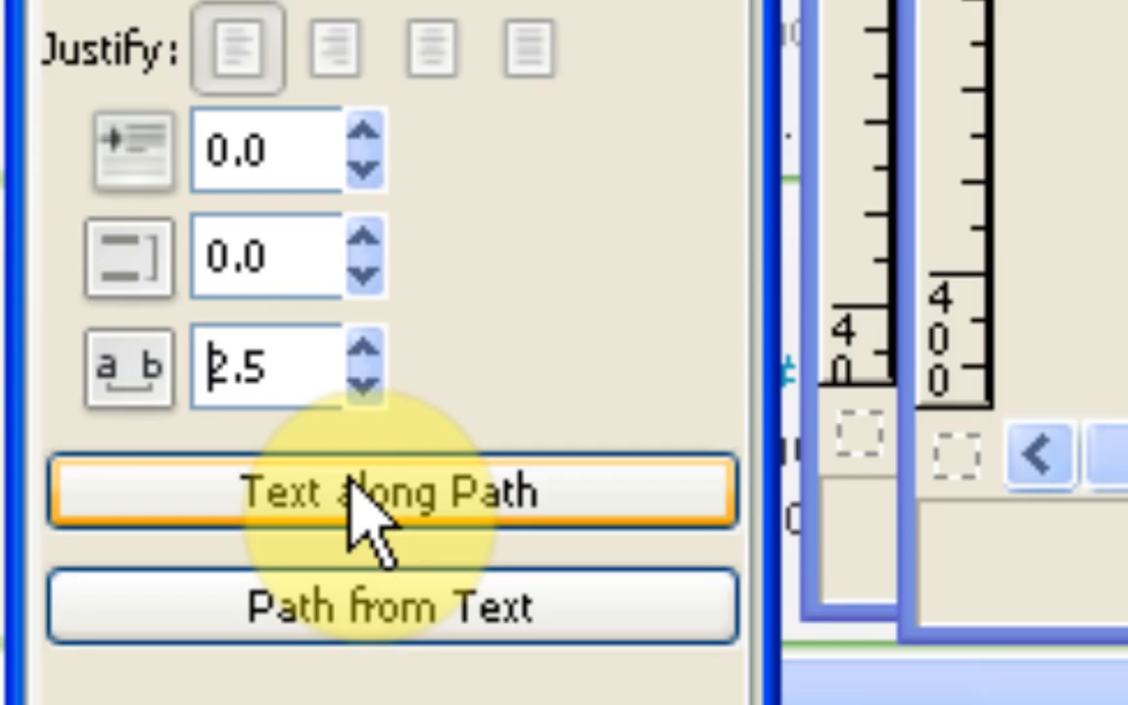
{"action": "left_click", "coordinate": [388, 494]}
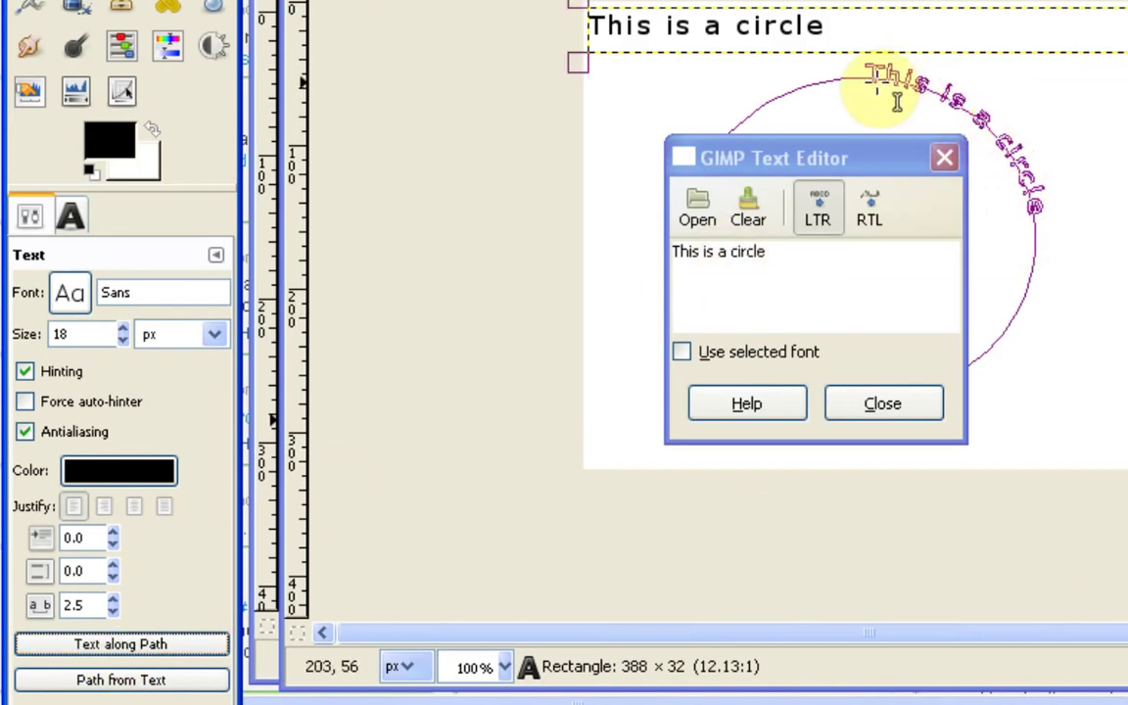
{"action": "mouse_move", "coordinate": [857, 92]}
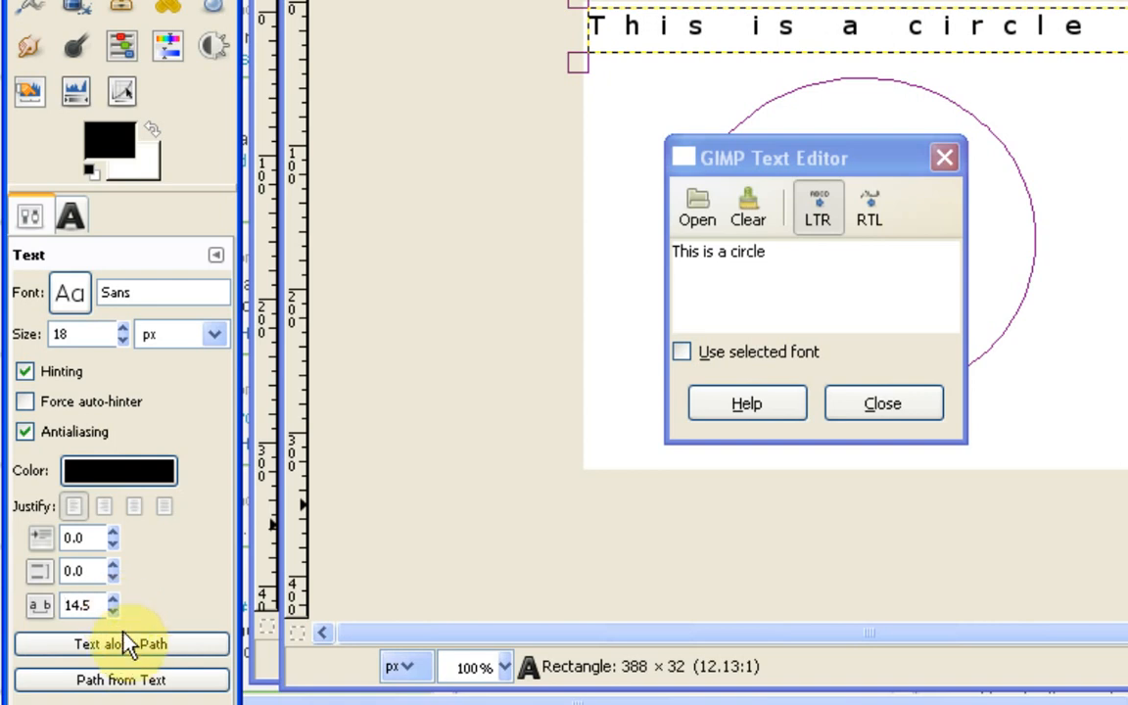
{"action": "left_click", "coordinate": [121, 644]}
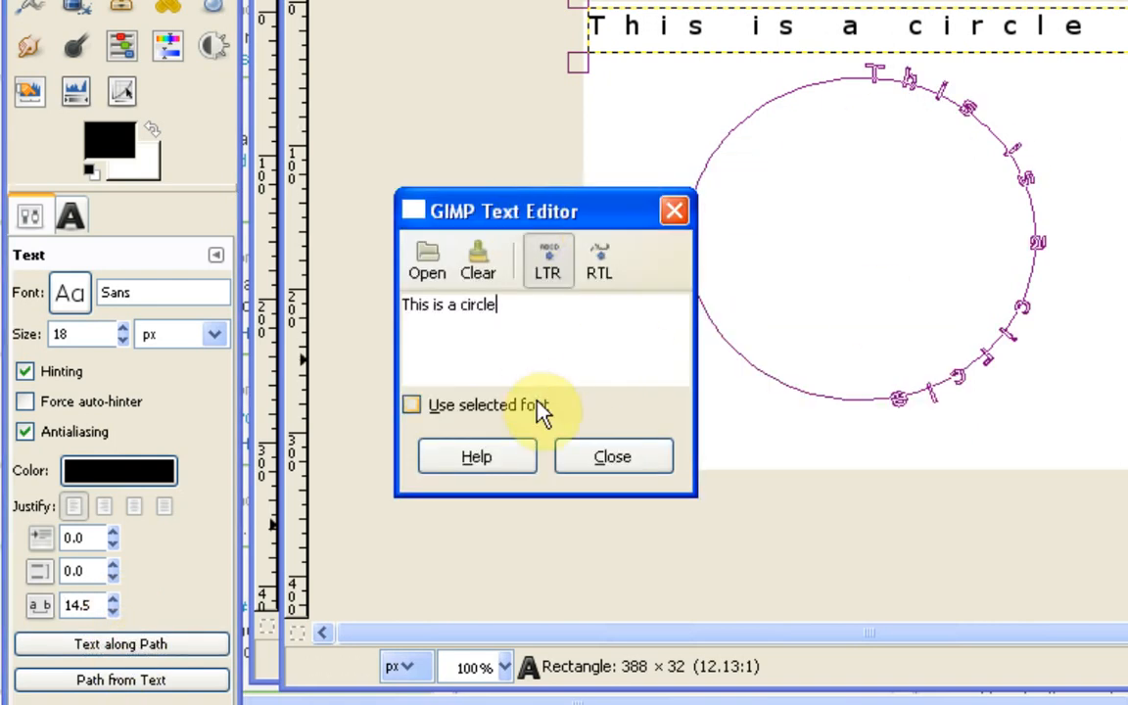
{"action": "mouse_move", "coordinate": [200, 549]}
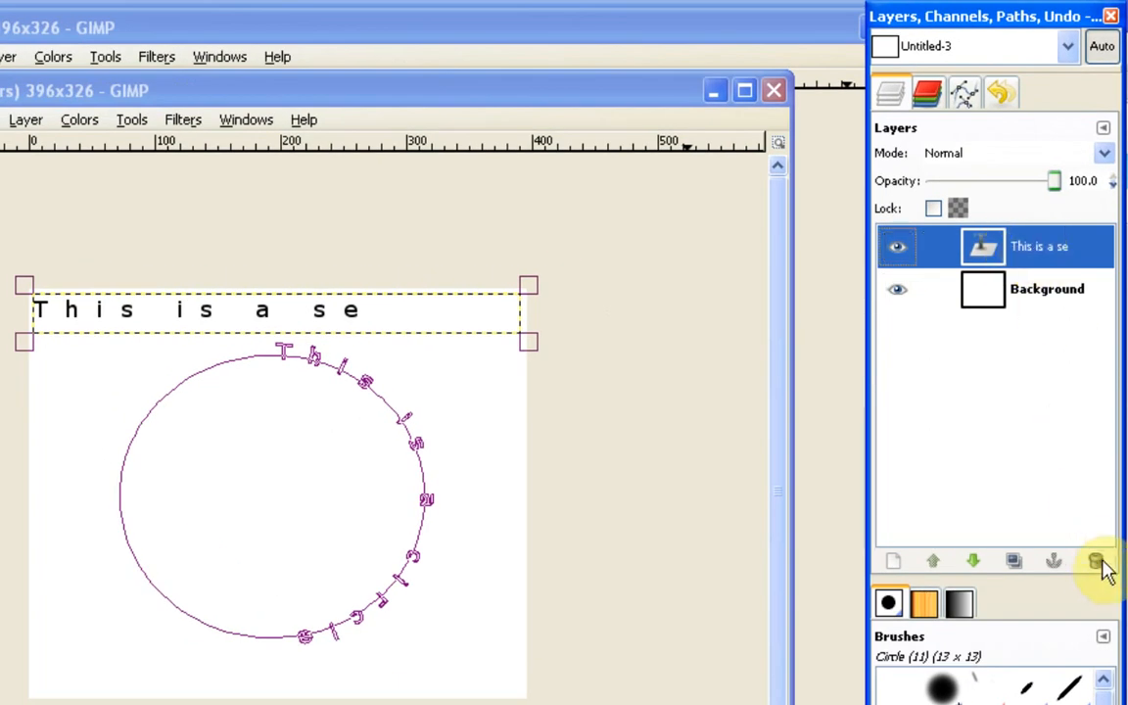
Delete the flat text layer, leaving the bent-text path beside the Selection path
{"action": "left_click", "coordinate": [1096, 562]}
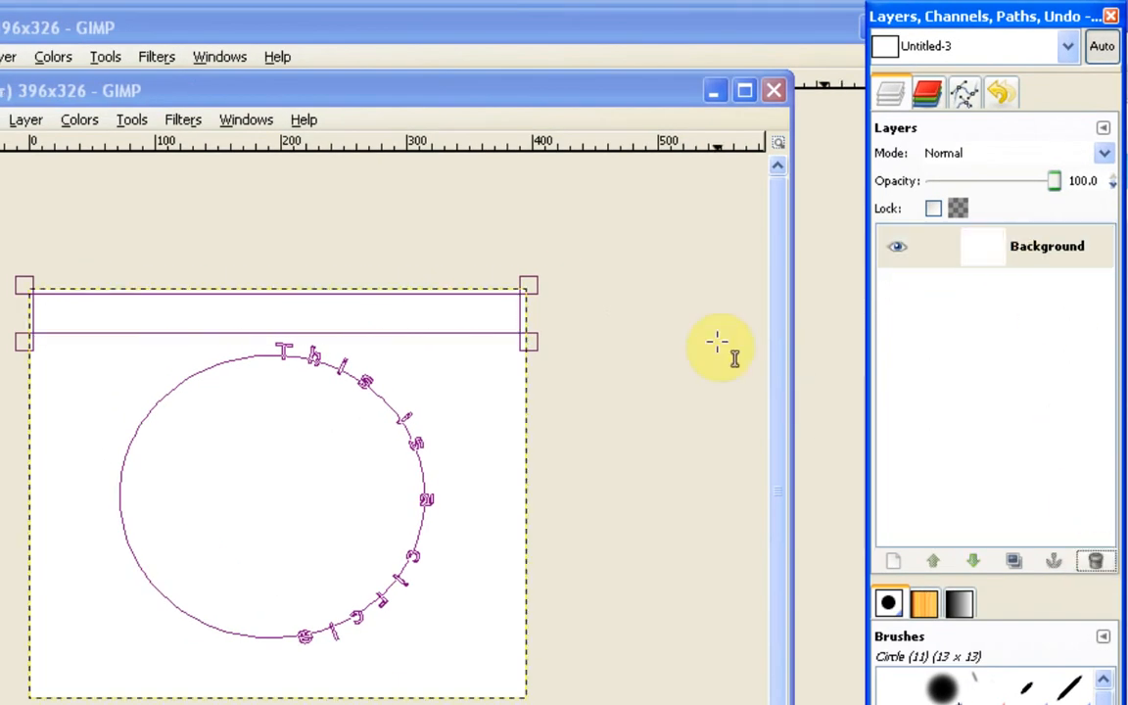
{"action": "left_click", "coordinate": [961, 94]}
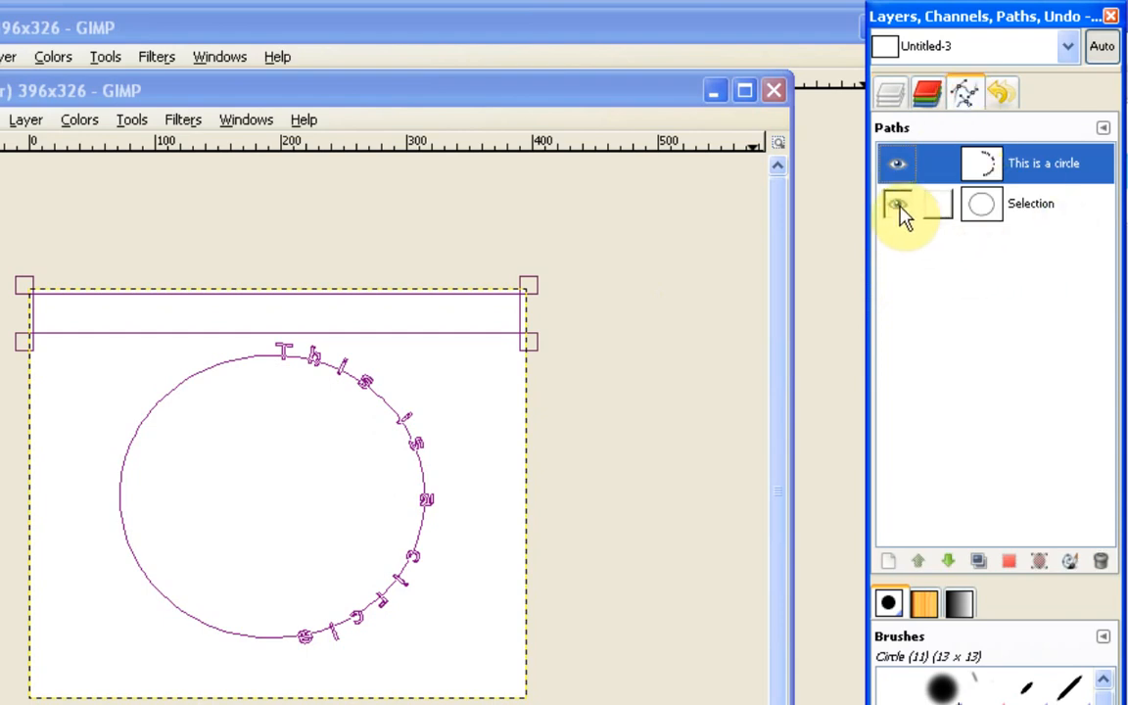
Hide the circular Selection path so only the curved letter outlines show
{"action": "left_click", "coordinate": [897, 164]}
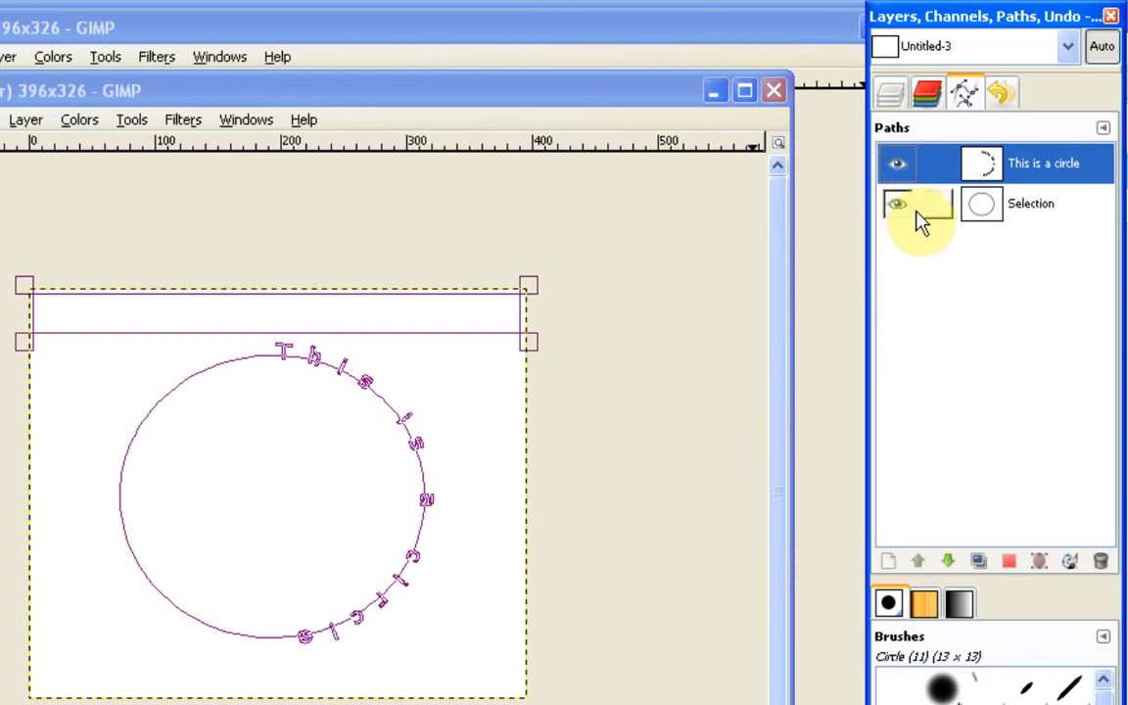
{"action": "left_click", "coordinate": [893, 204]}
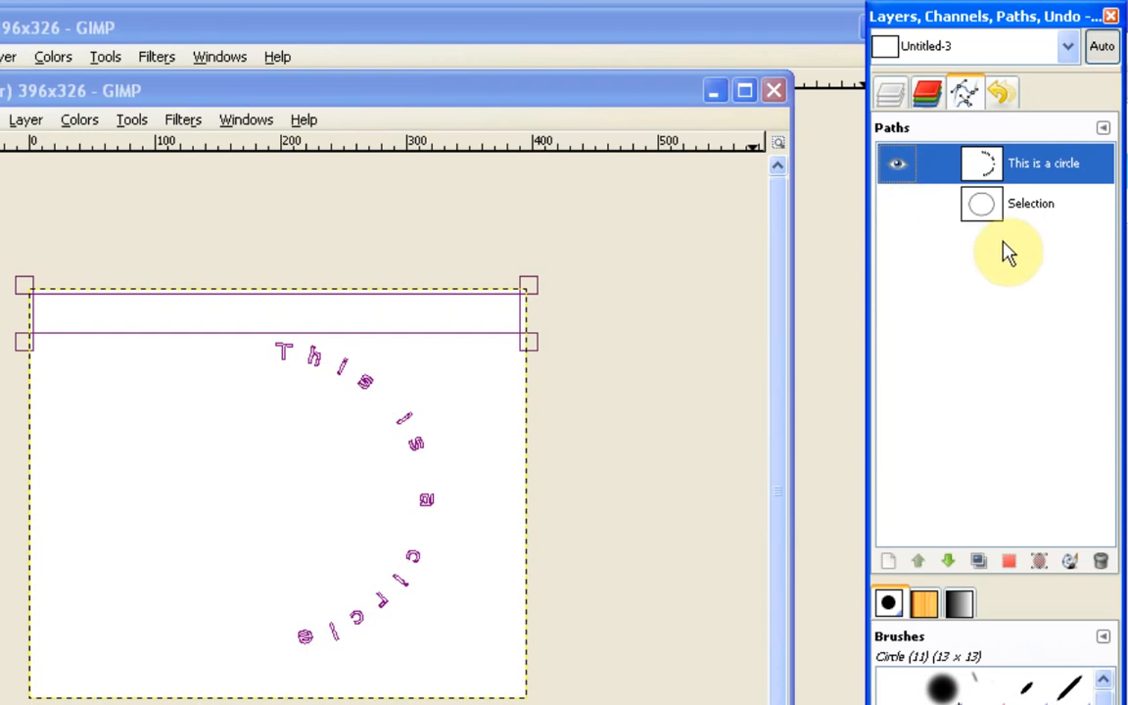
{"action": "left_click", "coordinate": [1030, 201]}
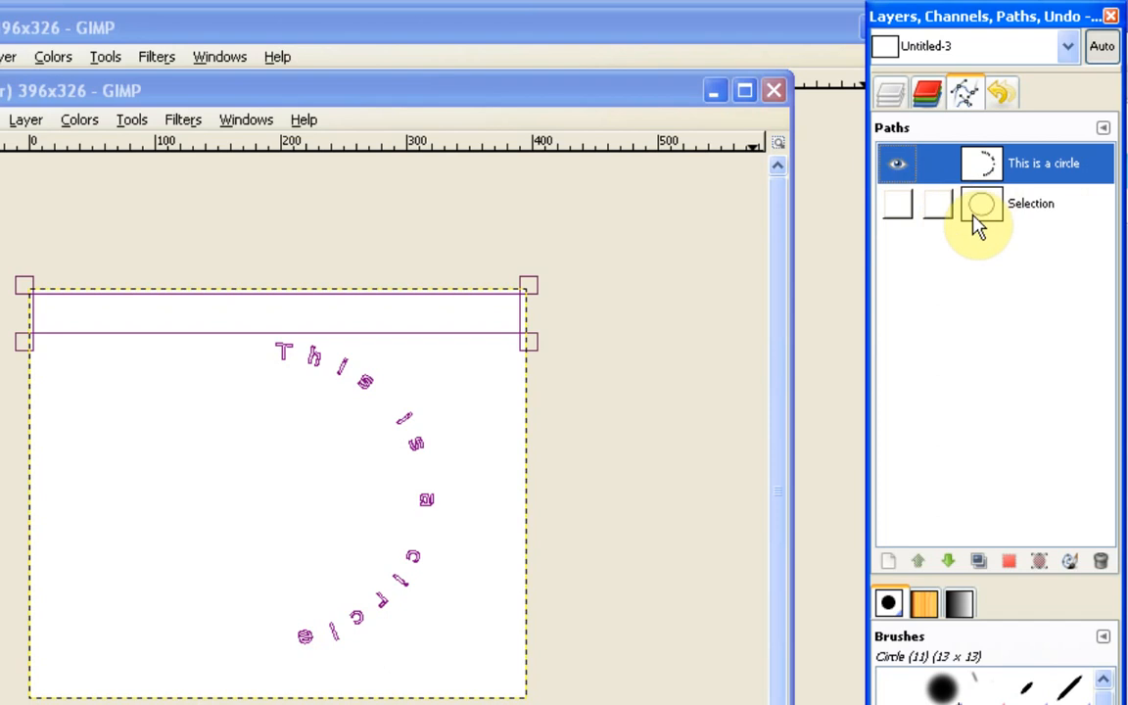
{"action": "left_click", "coordinate": [1045, 163]}
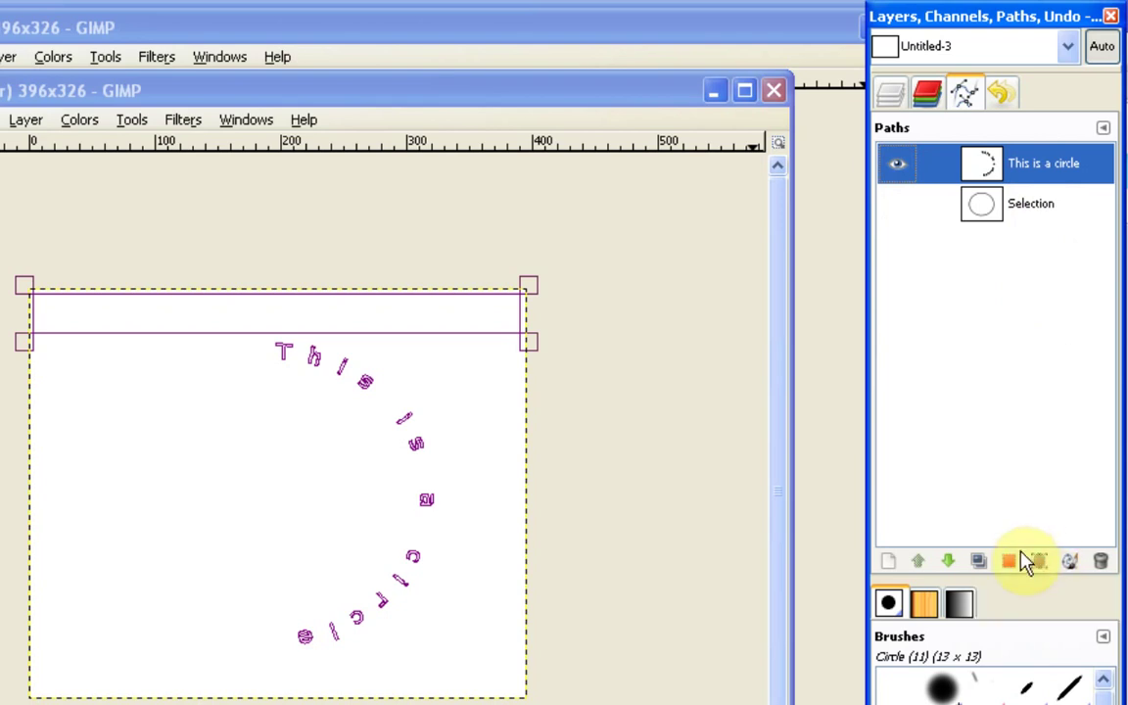
{"action": "mouse_move", "coordinate": [1048, 575]}
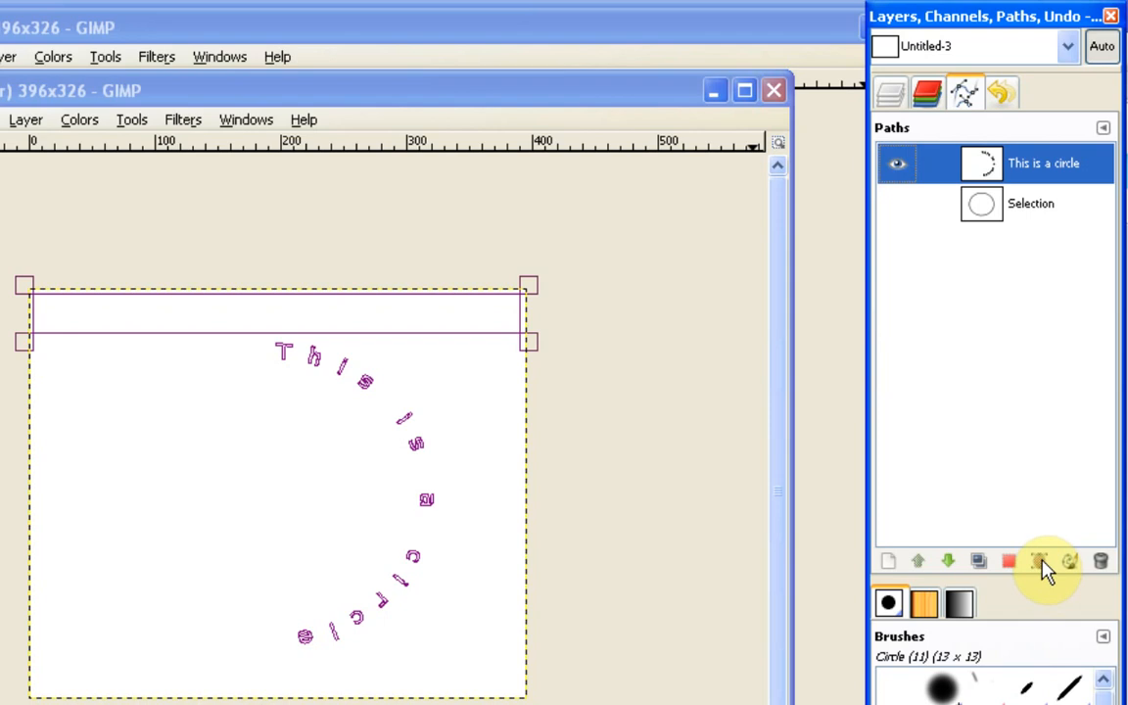
{"action": "mouse_move", "coordinate": [1008, 560]}
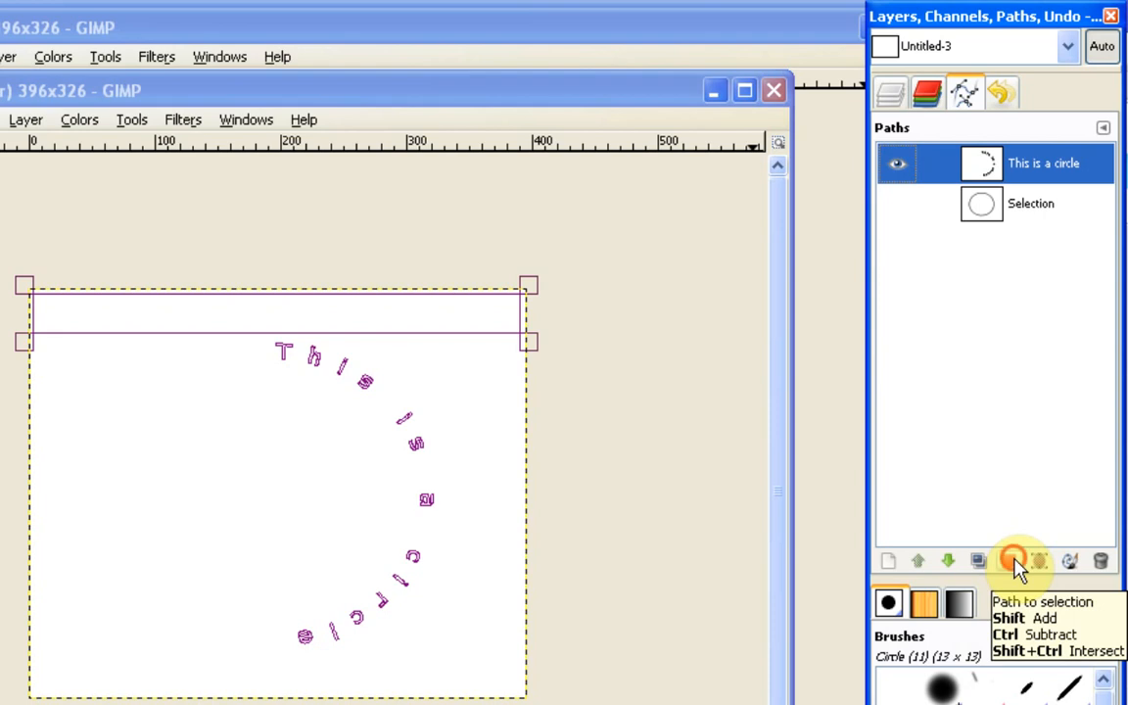
Convert the curved text path to a selection, hide its outline and return to the Layers list
{"action": "left_click", "coordinate": [1008, 560]}
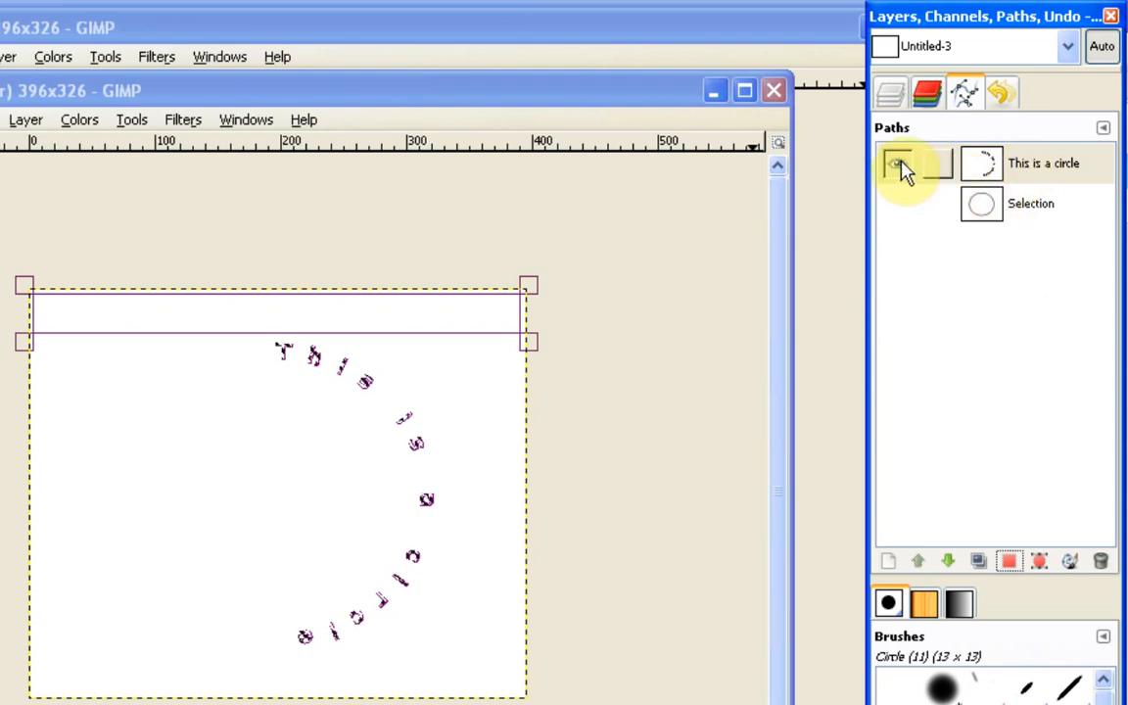
{"action": "left_click", "coordinate": [897, 164]}
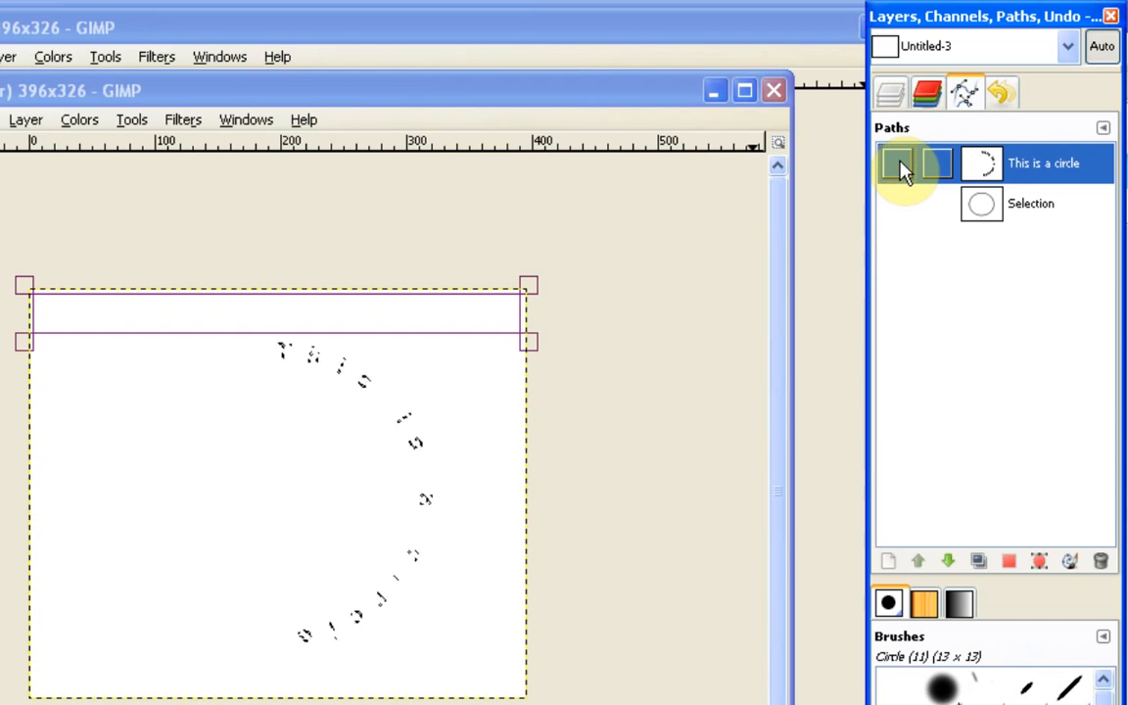
{"action": "left_click", "coordinate": [893, 94]}
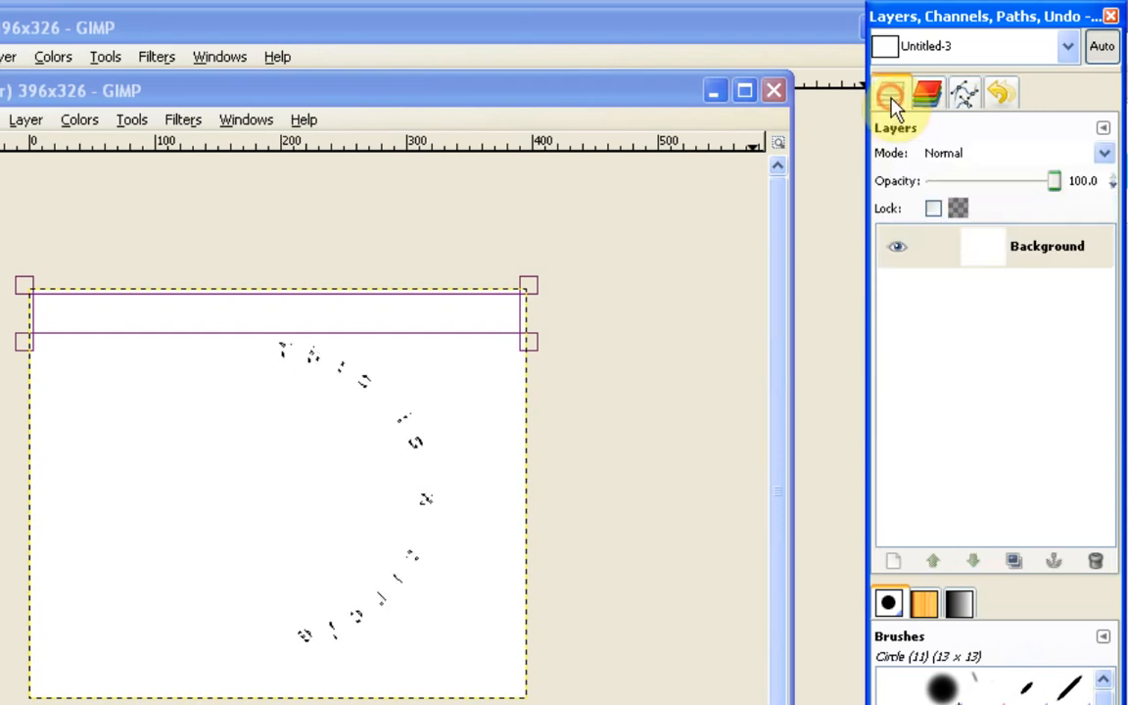
{"action": "left_click", "coordinate": [1043, 246]}
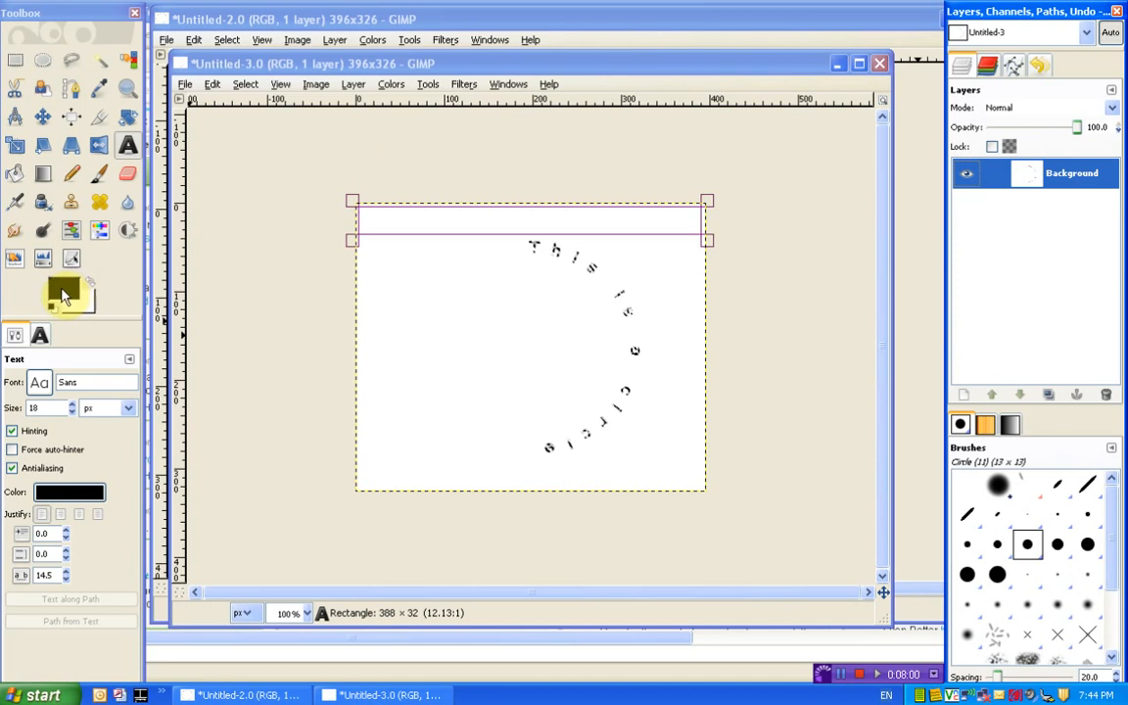
{"action": "mouse_move", "coordinate": [67, 294]}
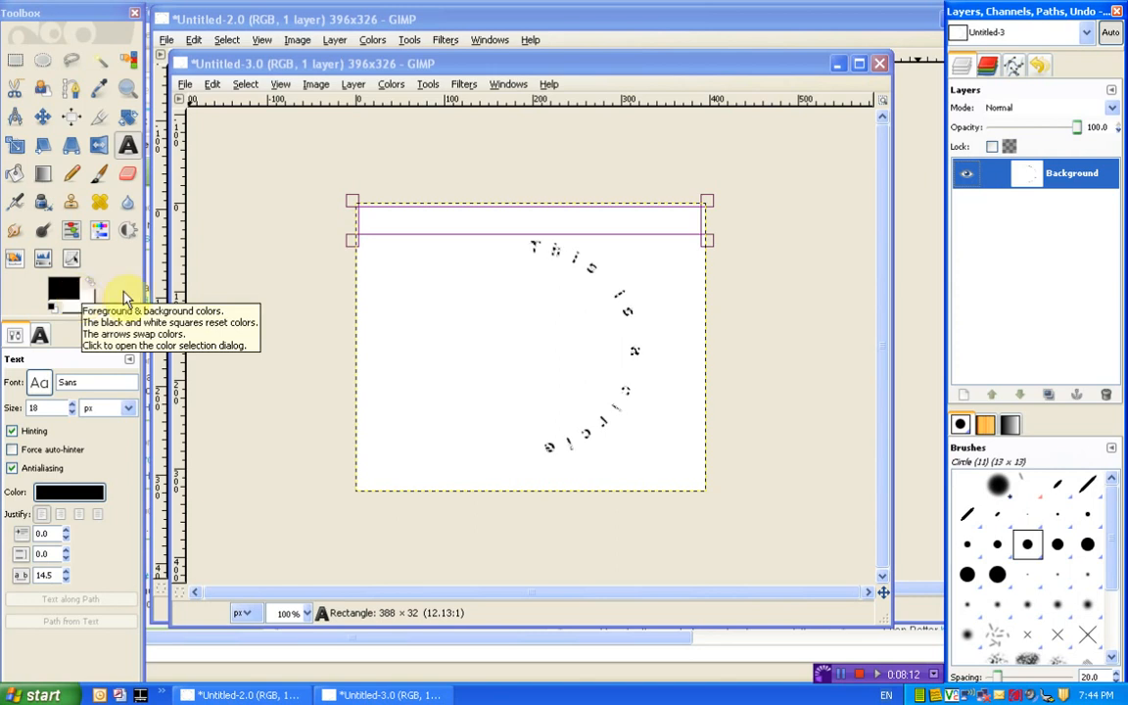
{"action": "mouse_move", "coordinate": [442, 341]}
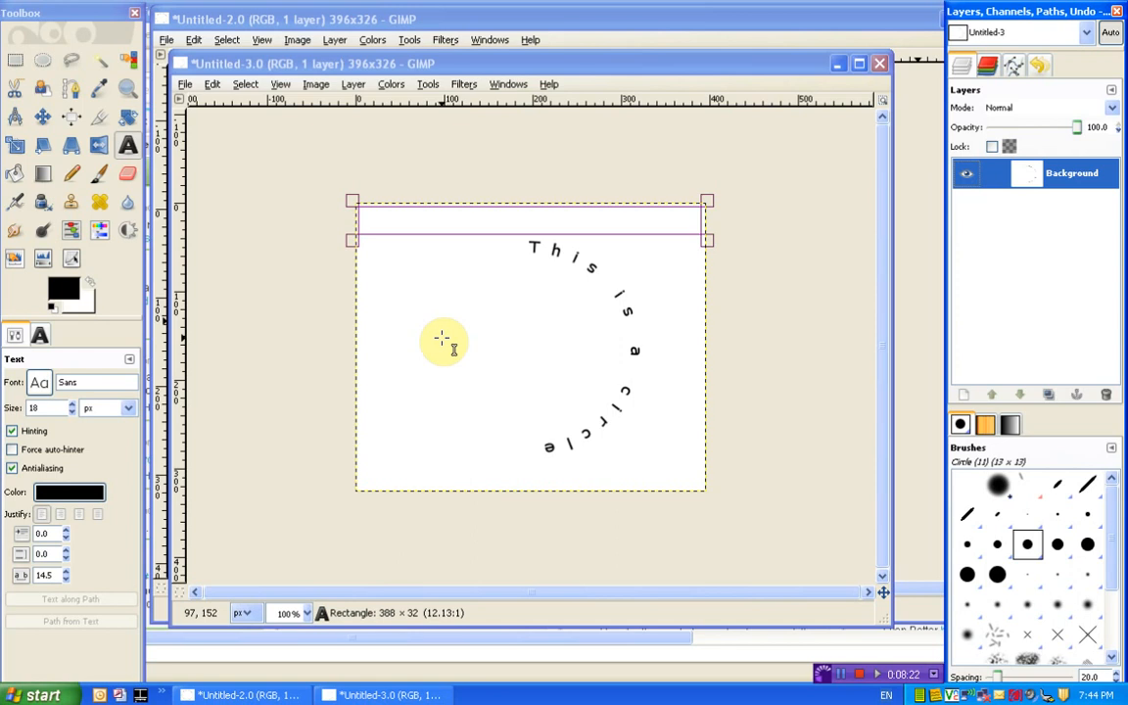
{"action": "mouse_move", "coordinate": [376, 208]}
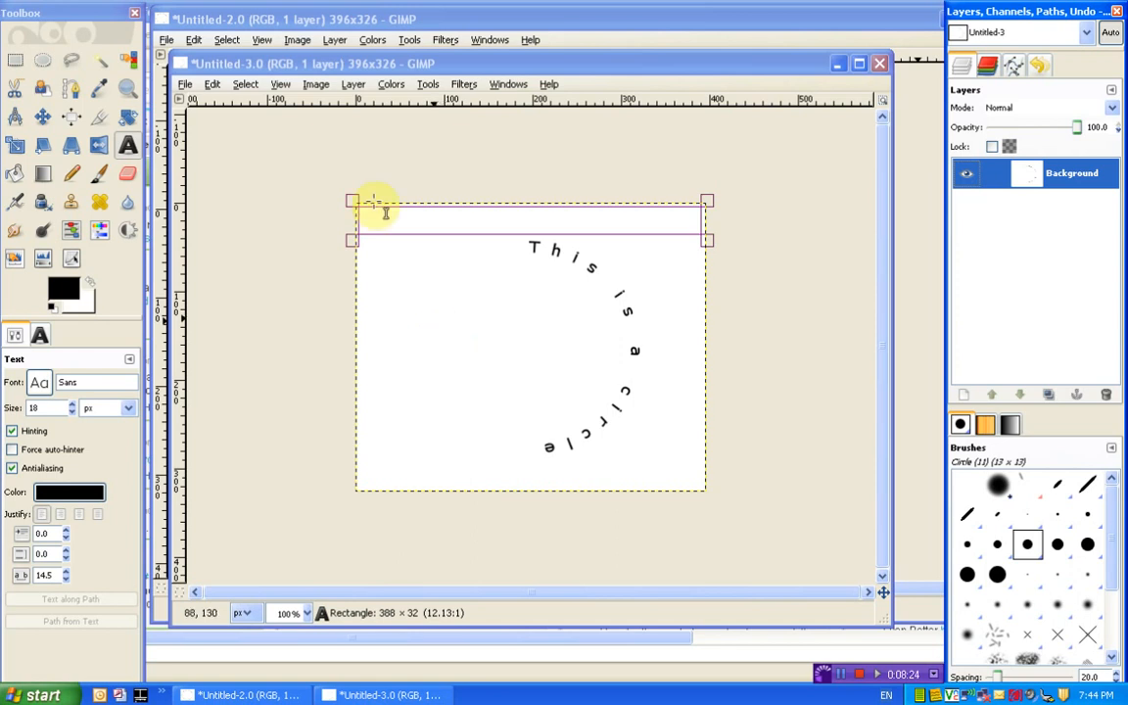
Open the Select menu after filling the curved text selection with black
{"action": "left_click", "coordinate": [245, 83]}
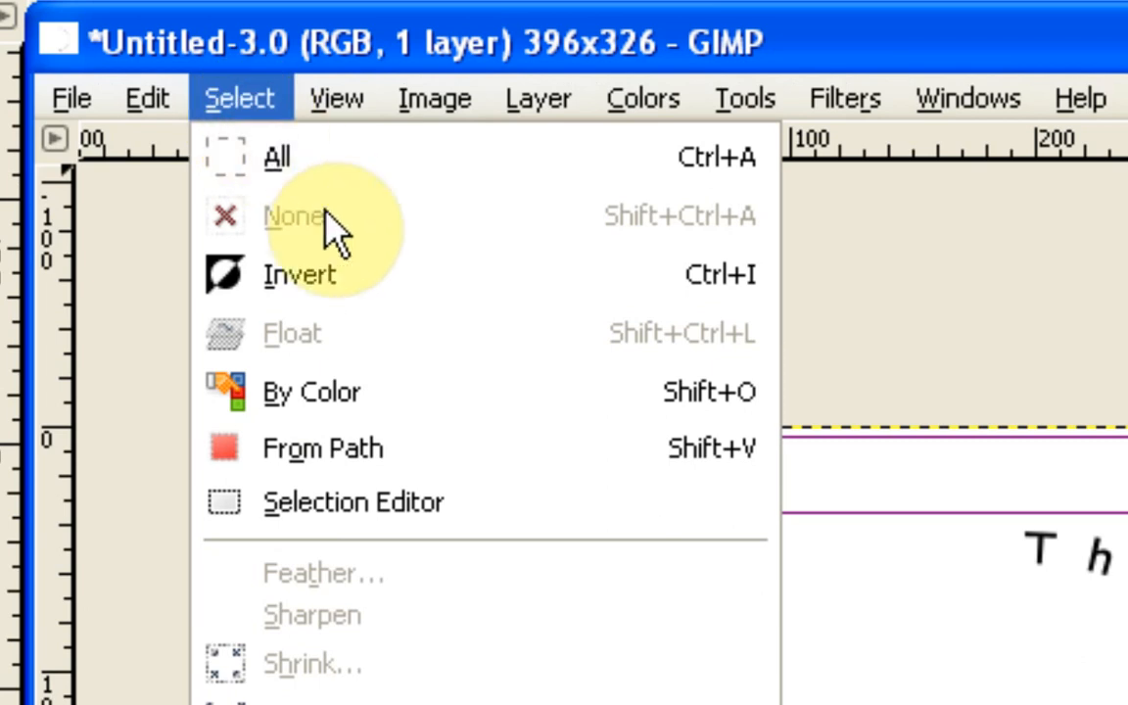
{"action": "mouse_move", "coordinate": [323, 235]}
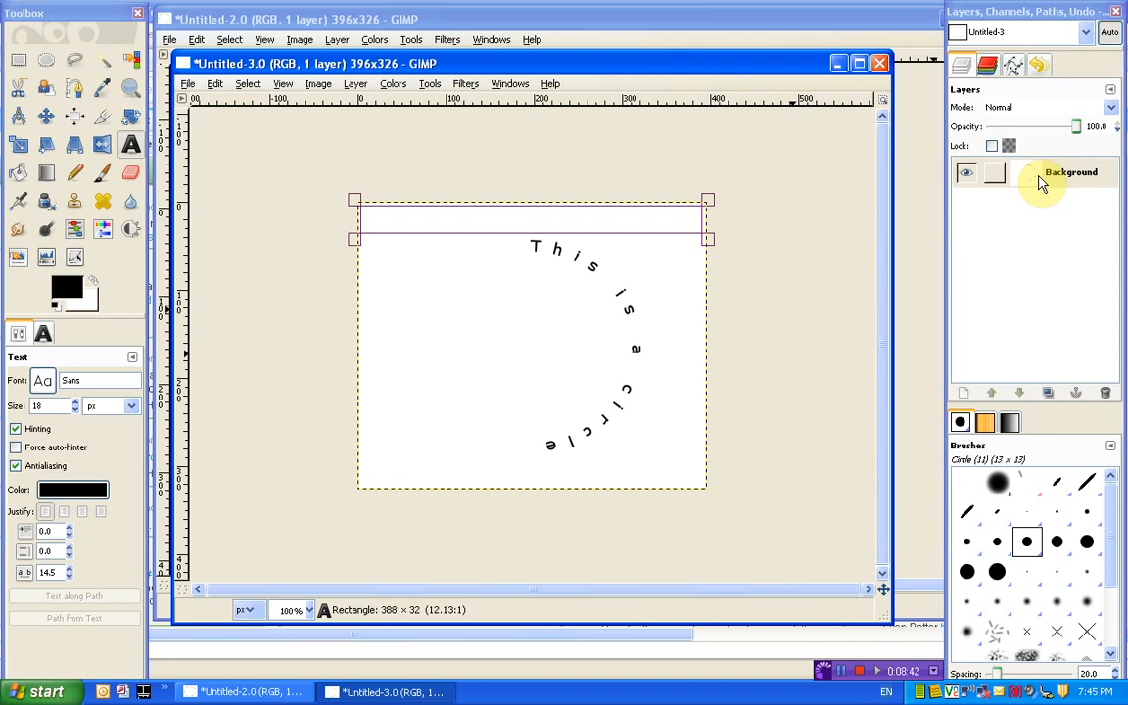
{"action": "mouse_move", "coordinate": [991, 67]}
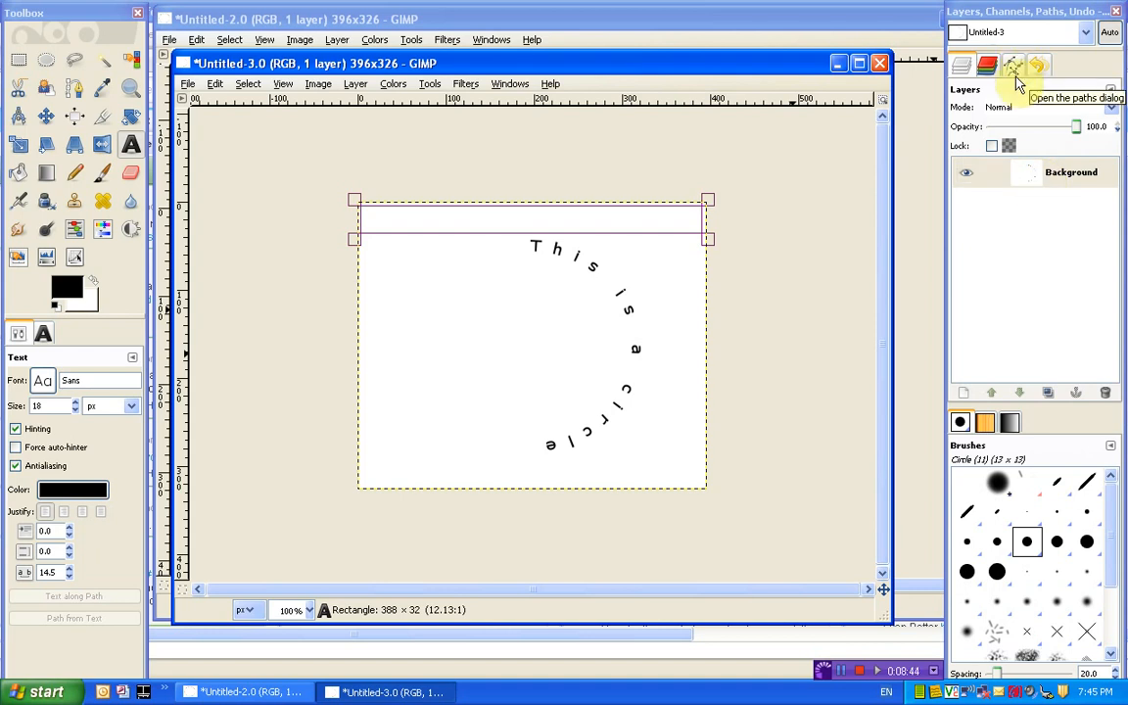